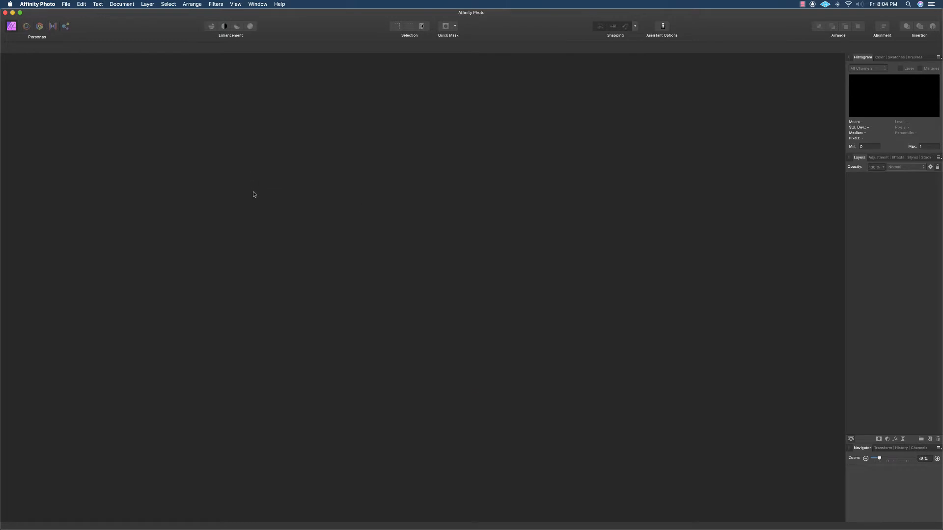
- Show the hidden tools panel using View > Show Tools
click(236, 3)
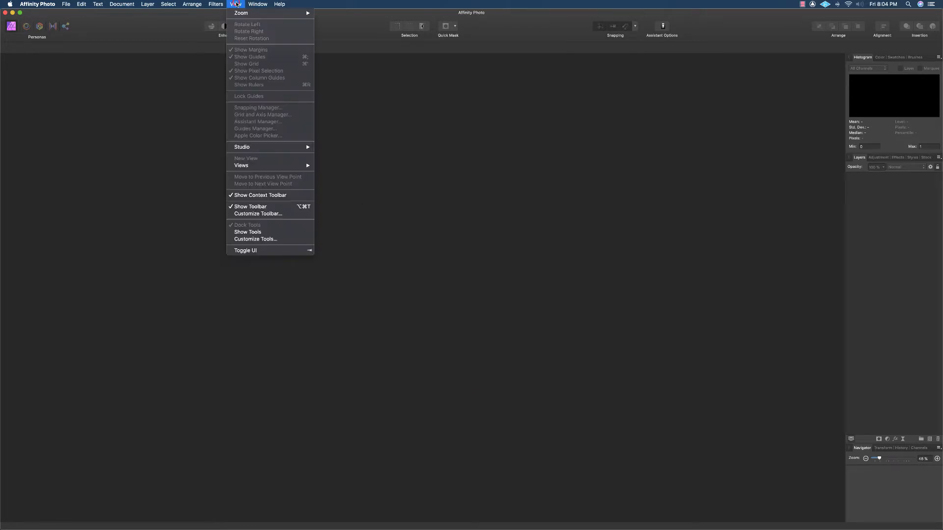
mouse_move(280, 229)
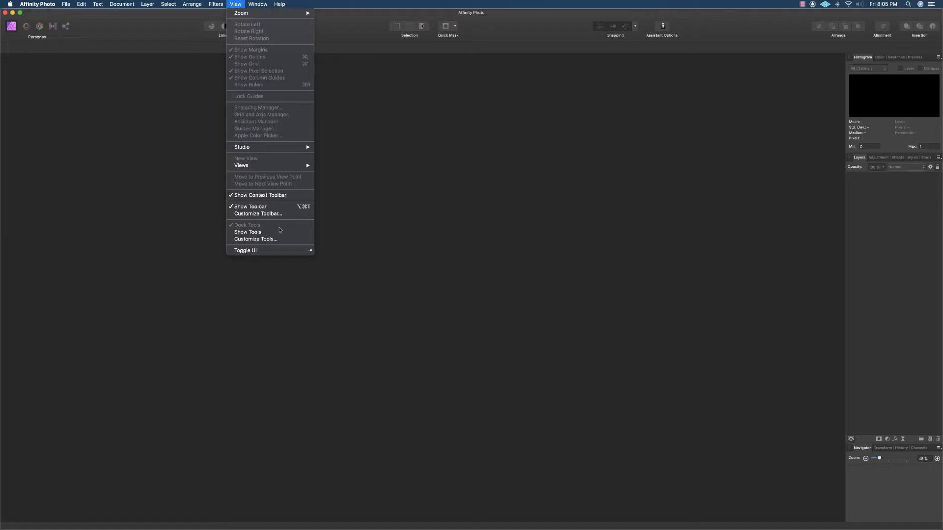
mouse_move(269, 232)
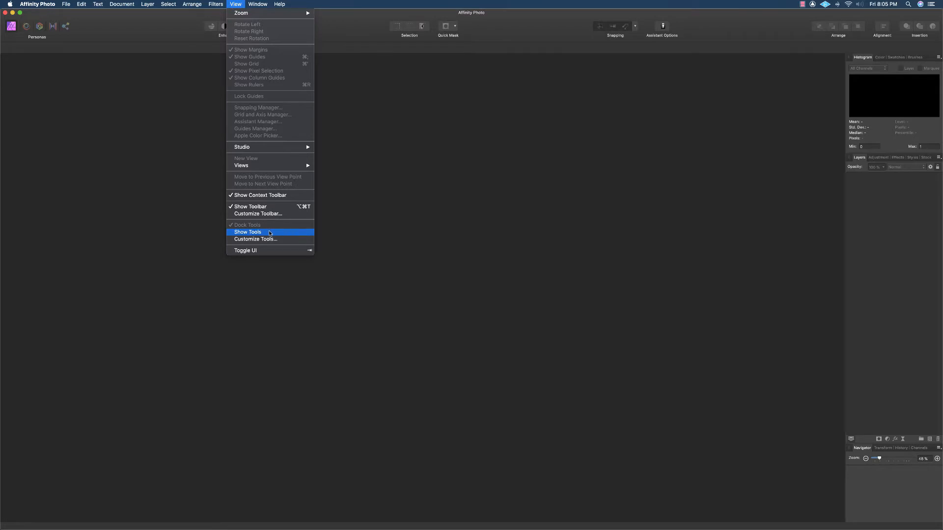
click(248, 232)
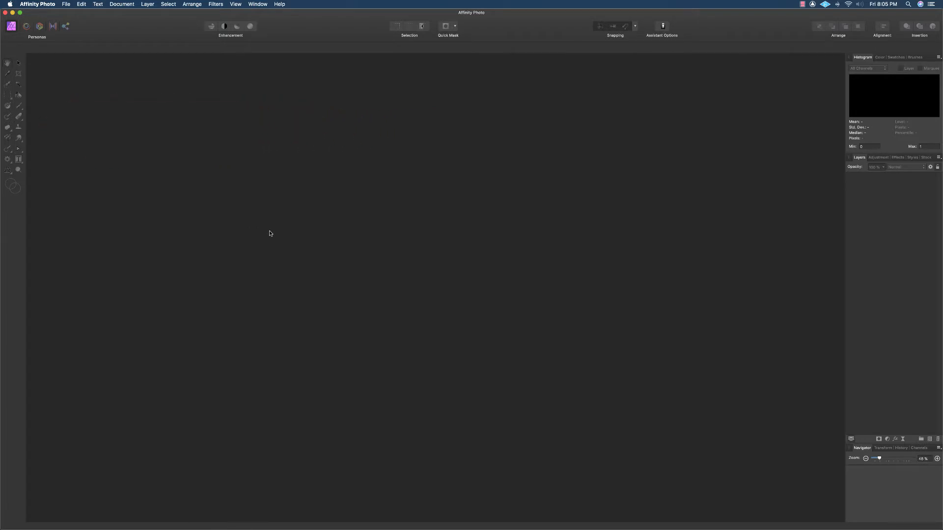
mouse_move(278, 227)
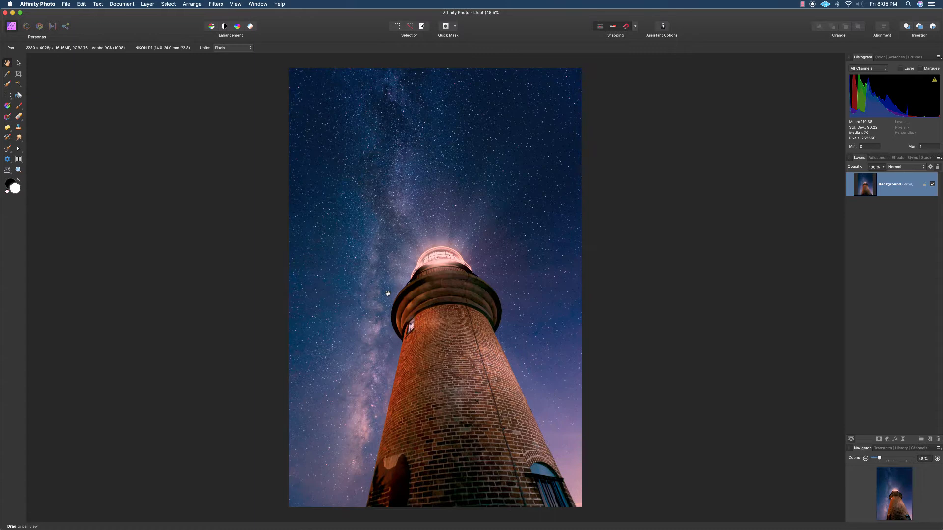
mouse_move(126, 239)
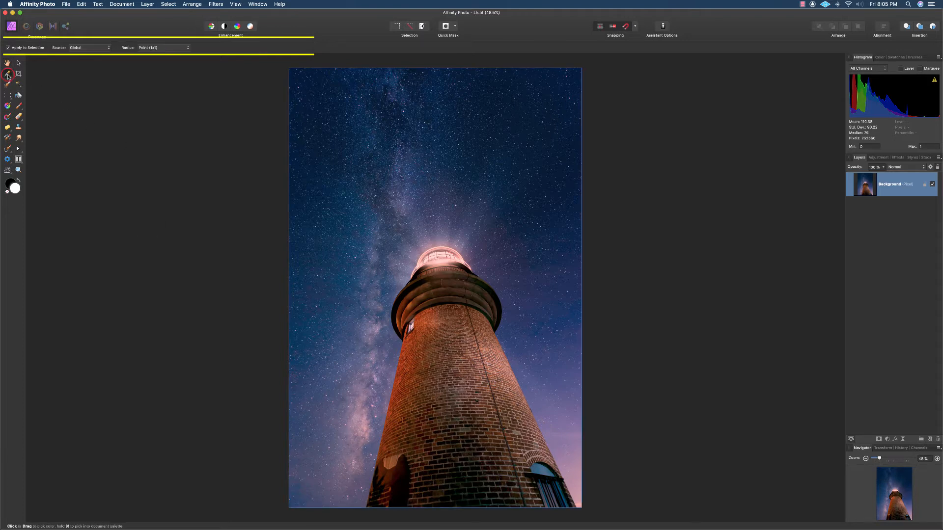
- Pick the Rectangular Marquee Tool for the opened lighthouse photo
click(7, 87)
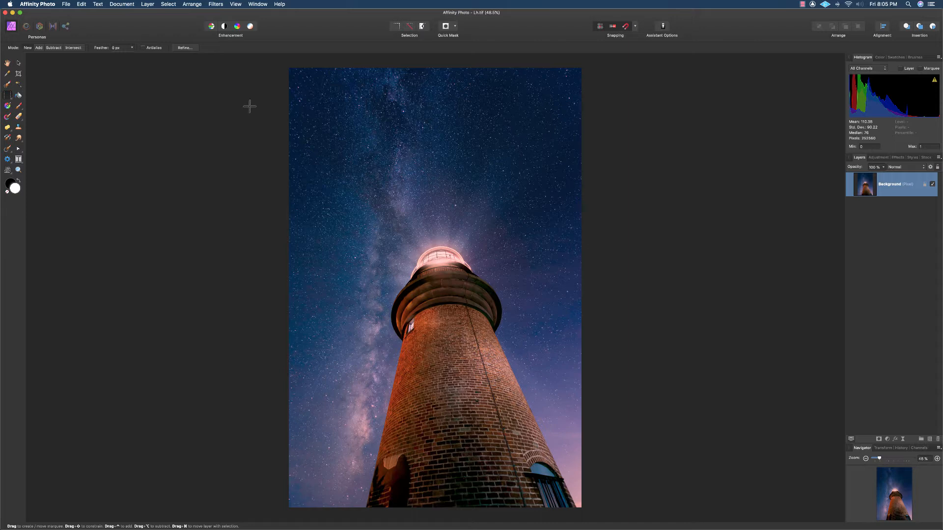
mouse_move(236, 7)
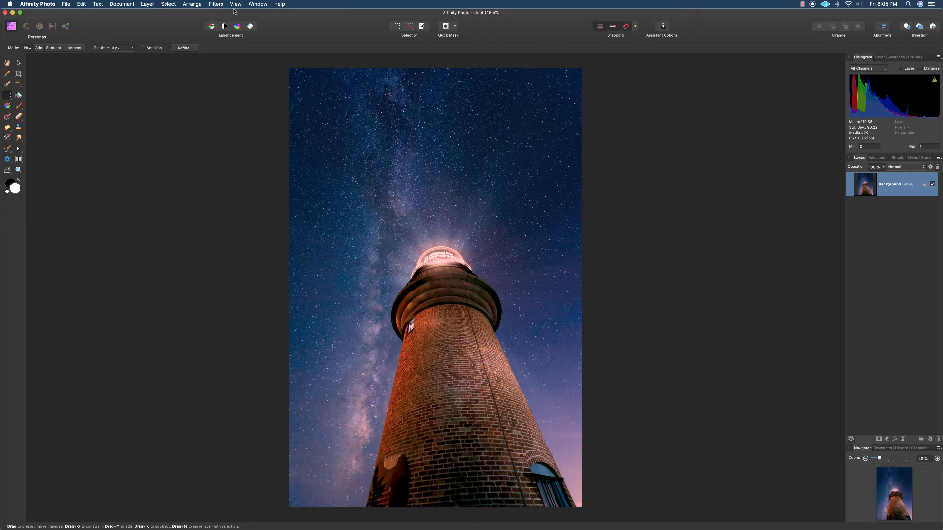
- Uncheck Dock Tools in the View menu so the tools panel floats
click(239, 4)
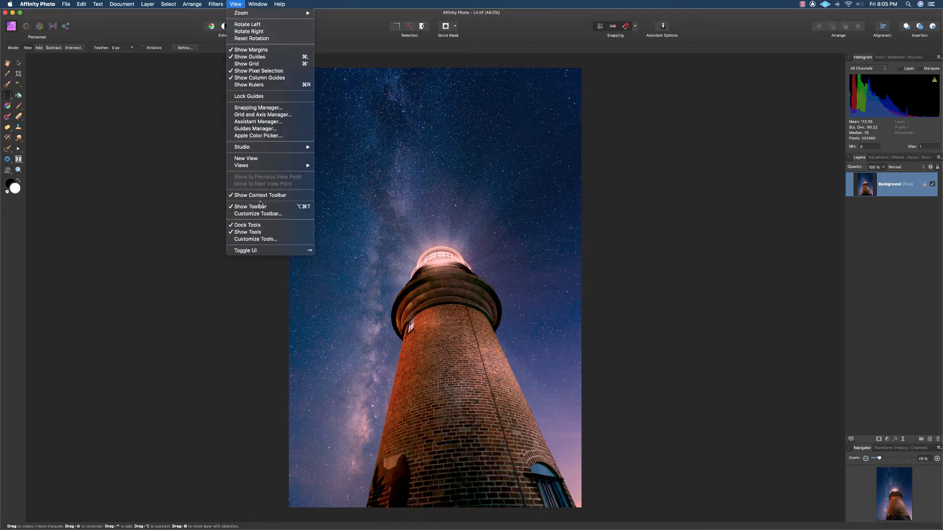
mouse_move(268, 225)
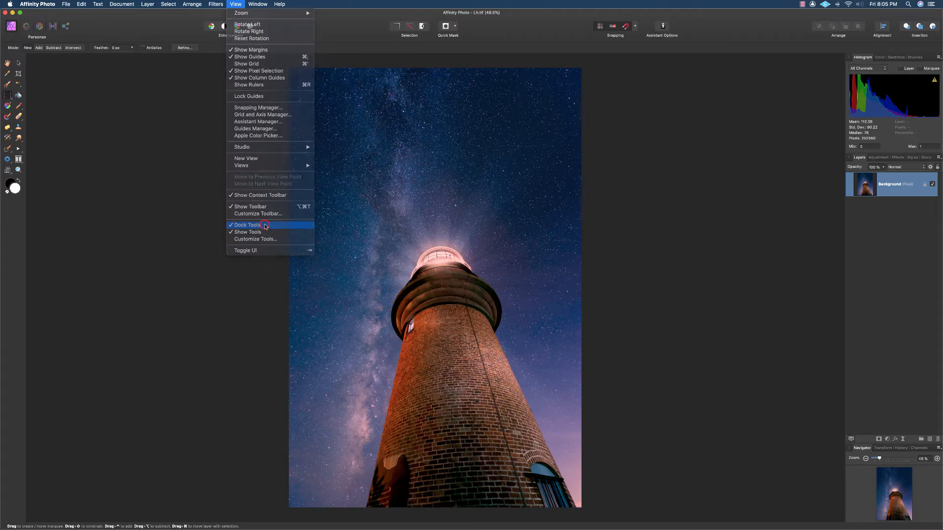
click(265, 225)
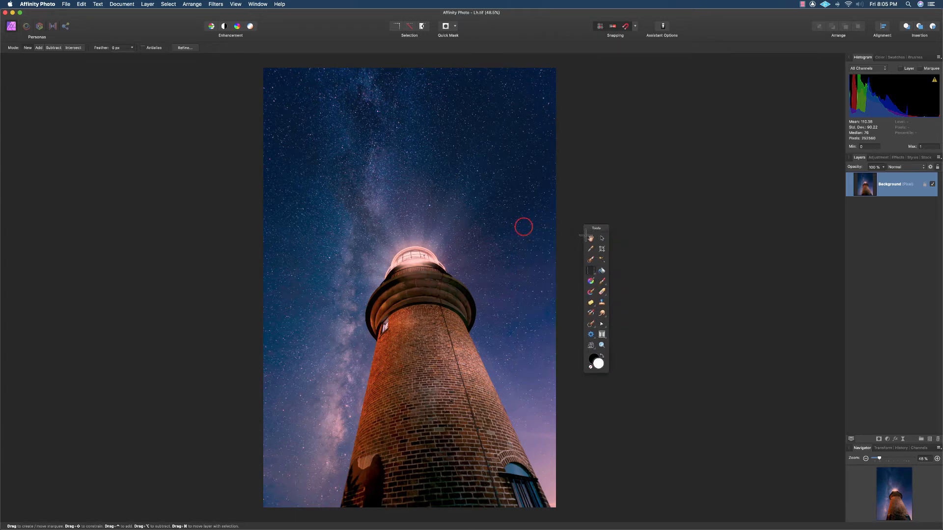
- Open the Customize Tools window from the View menu
click(234, 4)
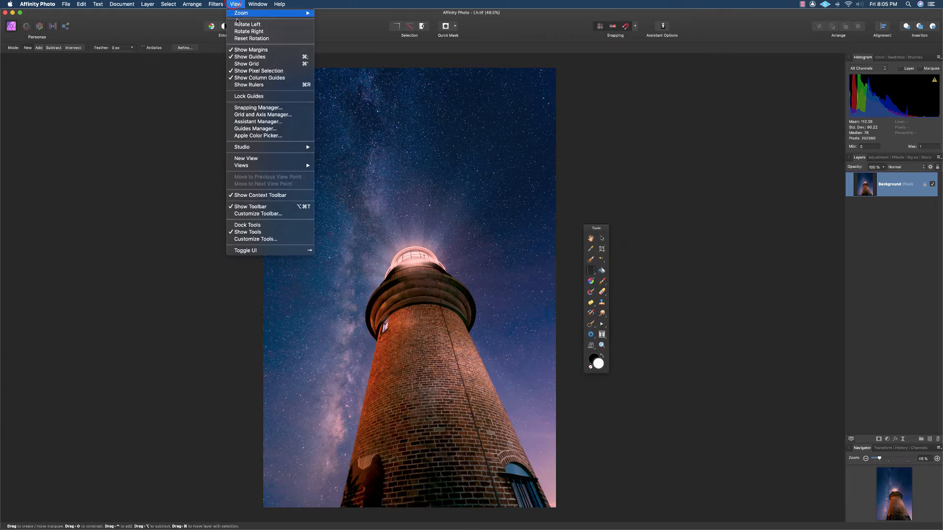
mouse_move(281, 241)
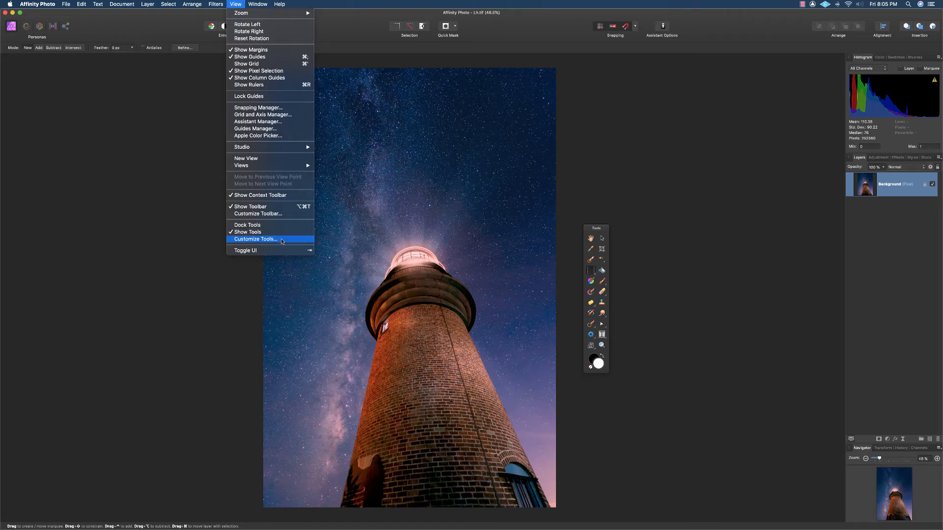
click(255, 240)
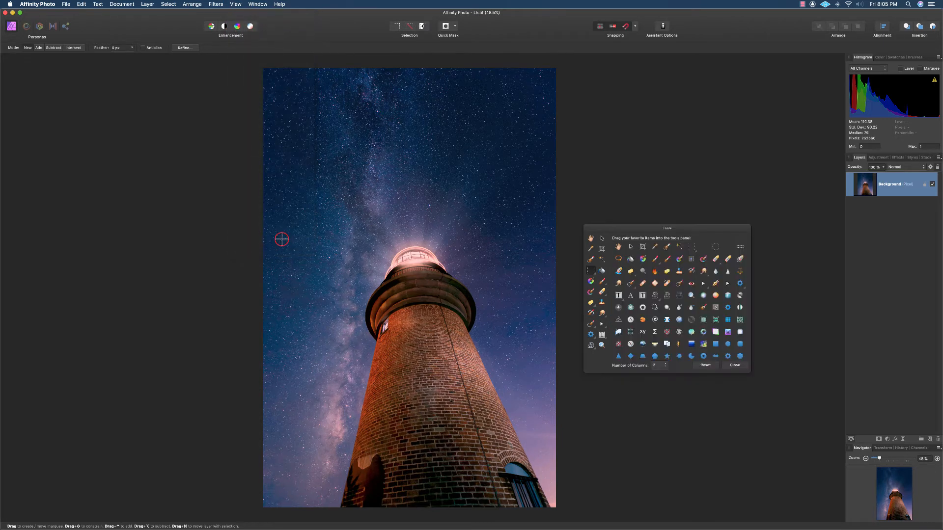
mouse_move(691, 333)
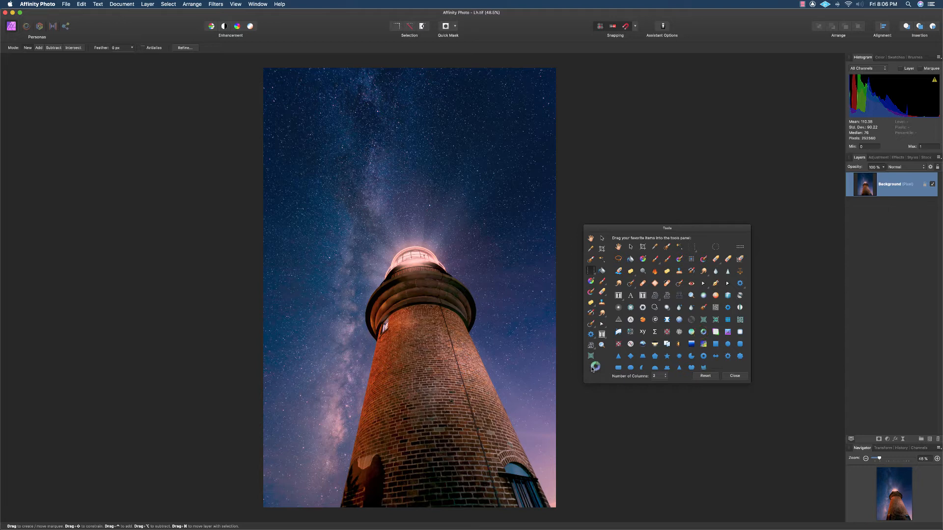
mouse_move(591, 370)
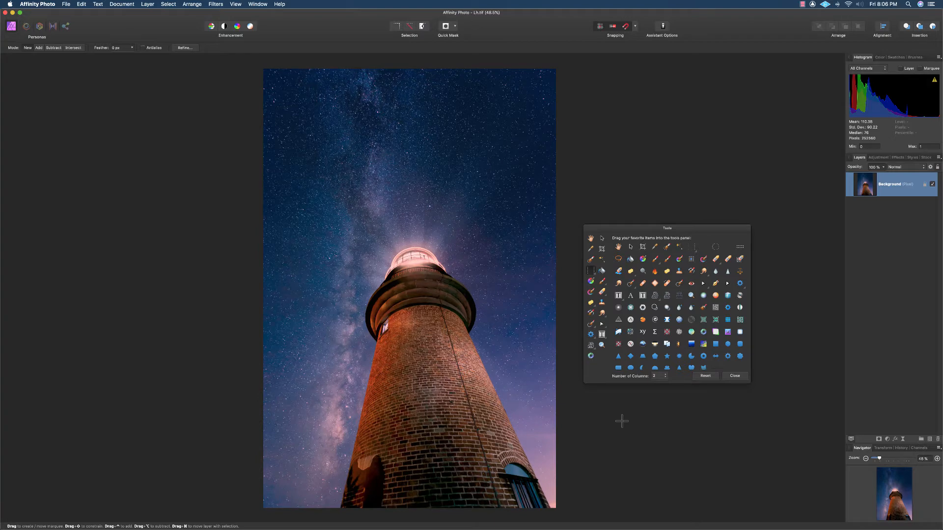
mouse_move(603, 394)
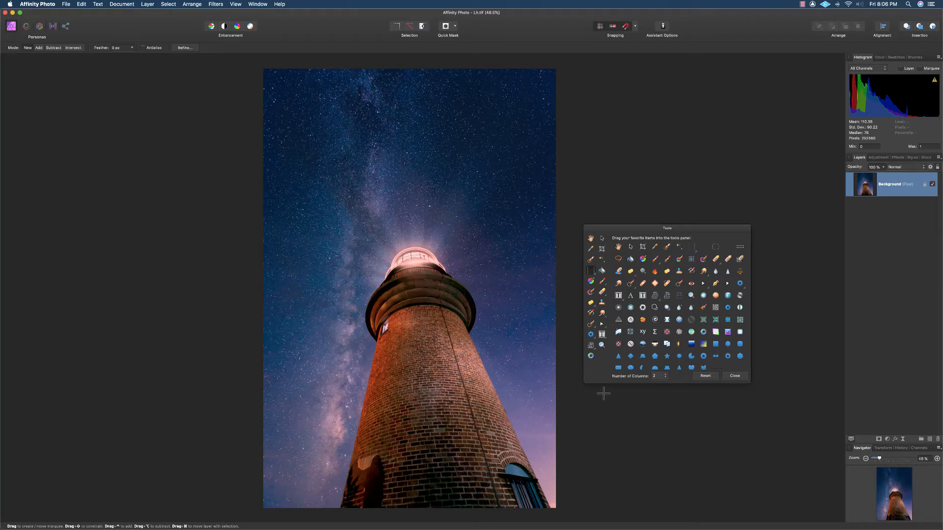
mouse_move(713, 377)
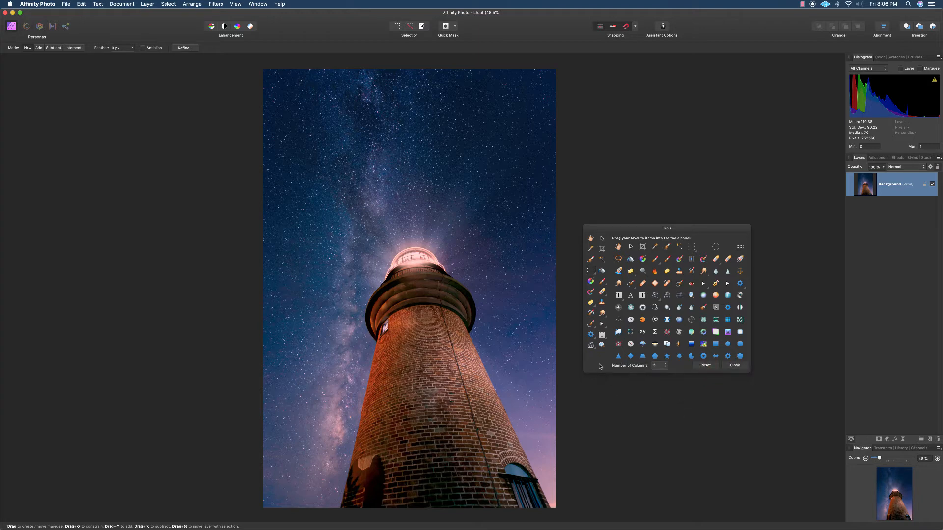
- Try a one-column tools layout, return to two columns, and close Customize Tools
click(663, 365)
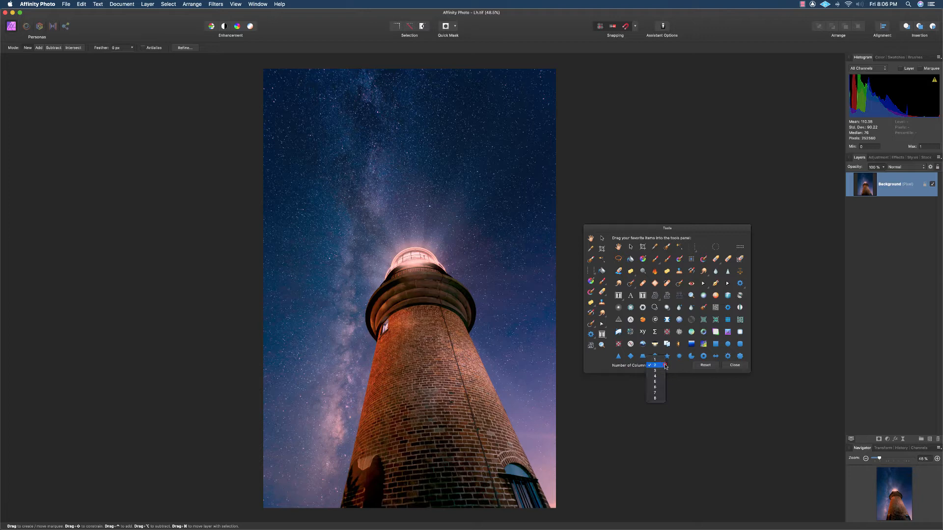
click(654, 366)
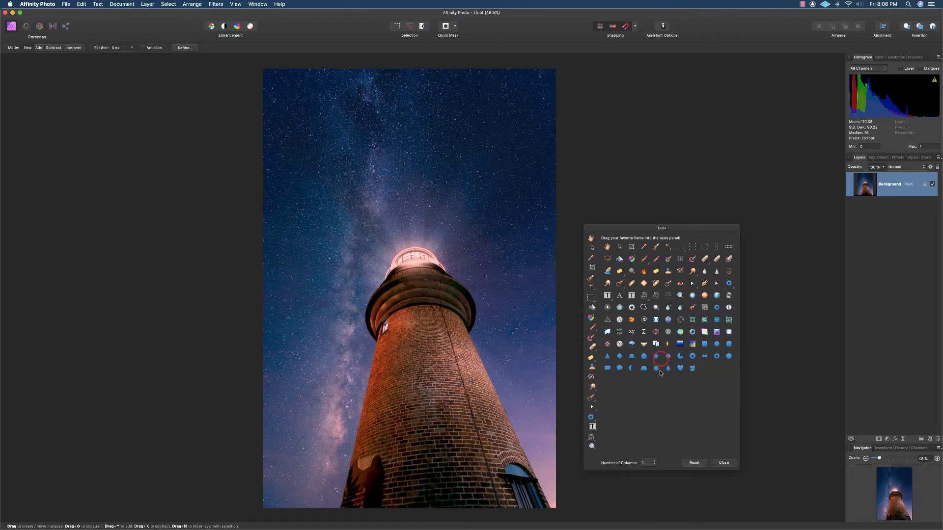
drag(660, 228, 678, 146)
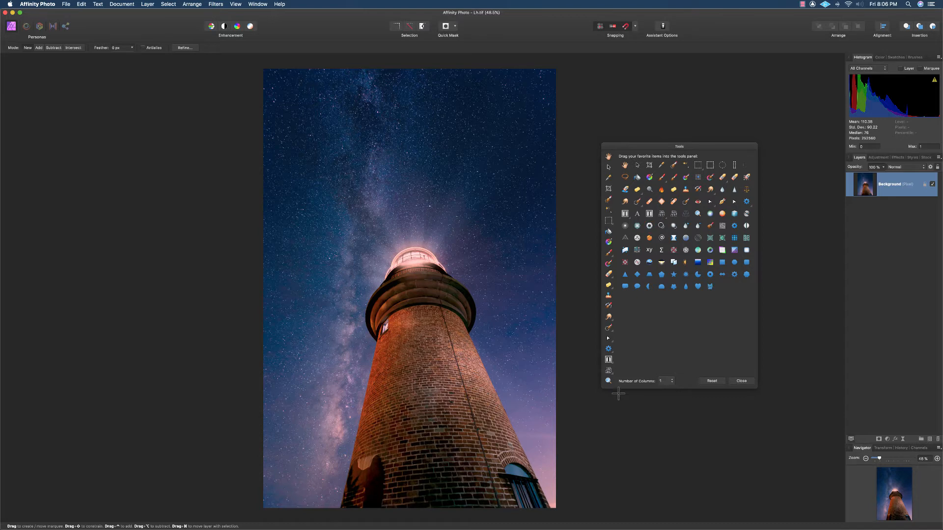
mouse_move(660, 391)
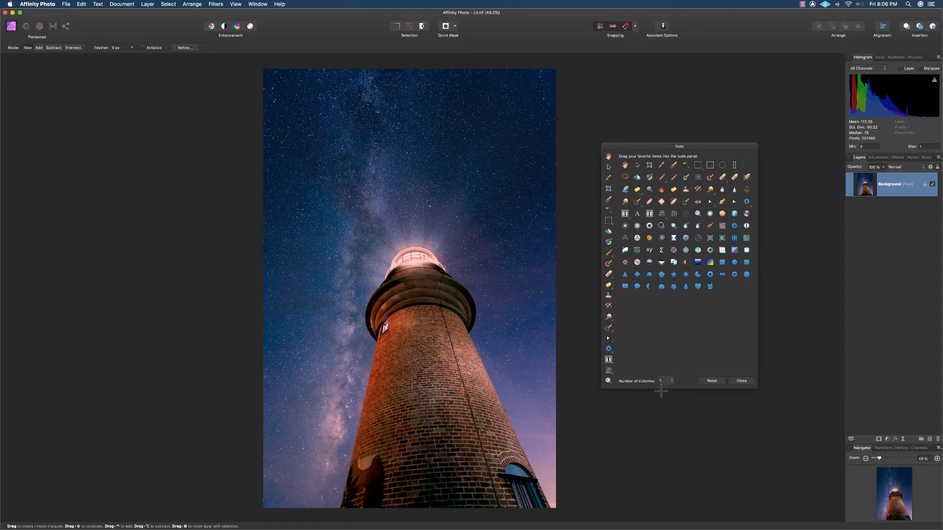
click(665, 381)
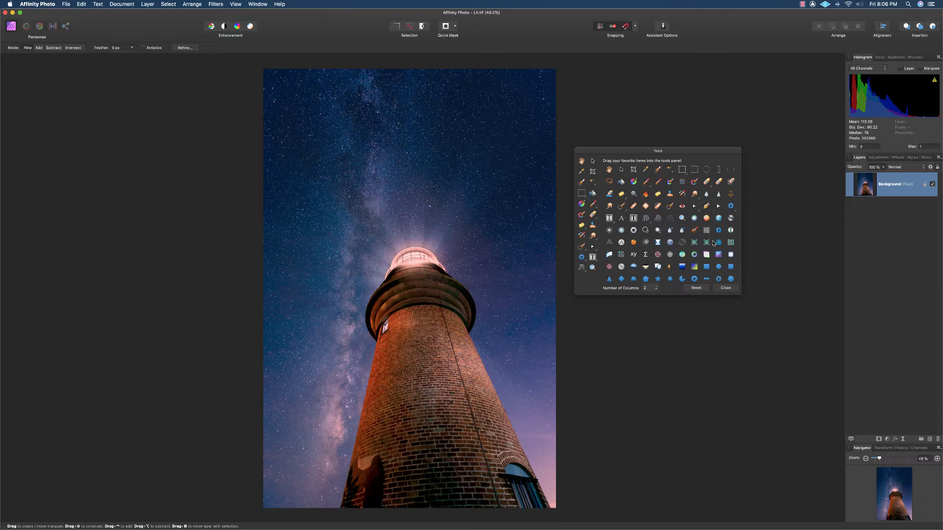
click(725, 287)
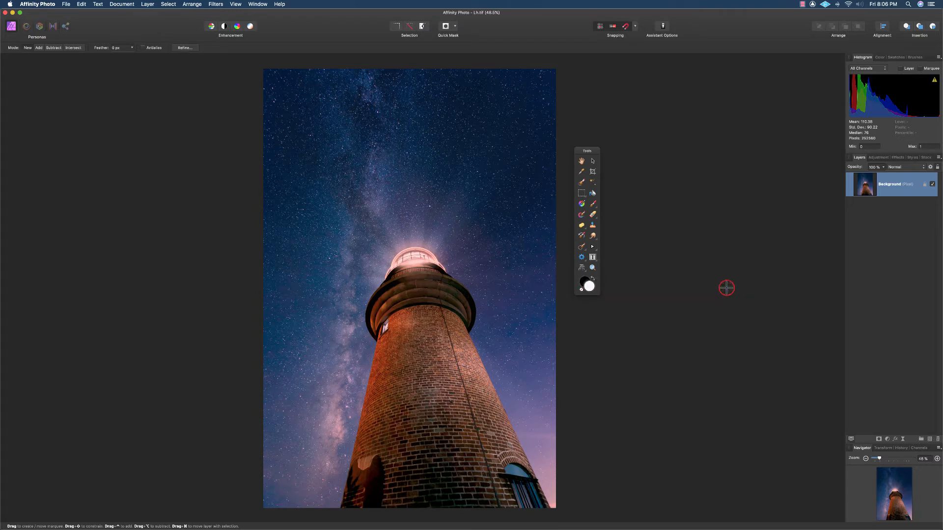
- Choose the Rectangular Marquee Tool from the floating two-column palette
drag(587, 150, 595, 179)
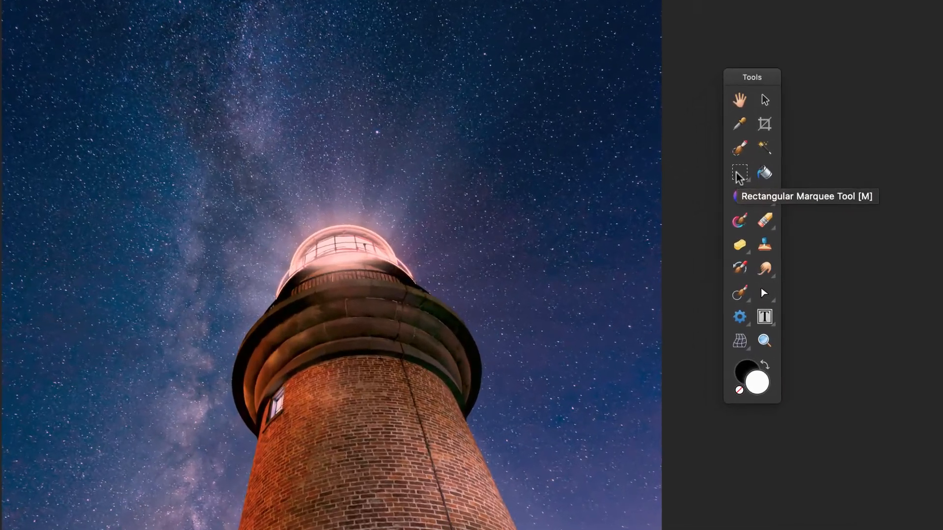
click(739, 173)
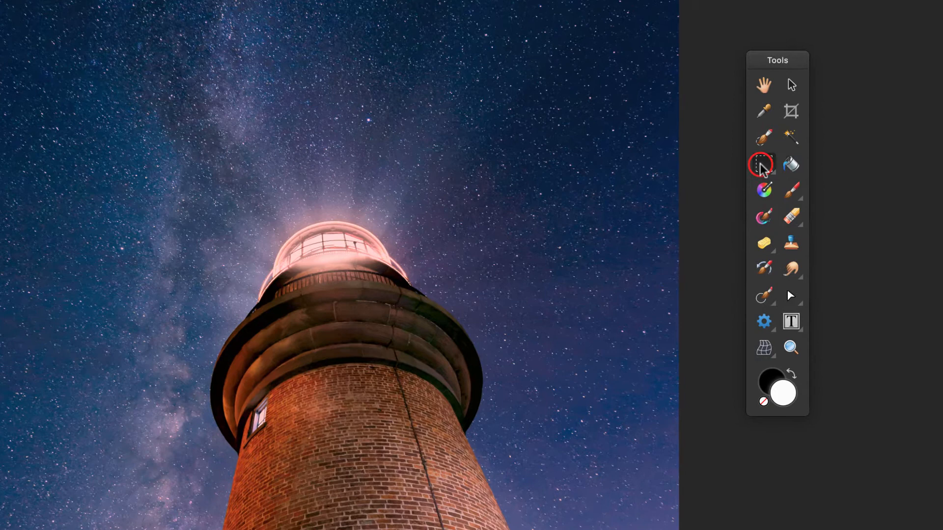
mouse_move(775, 201)
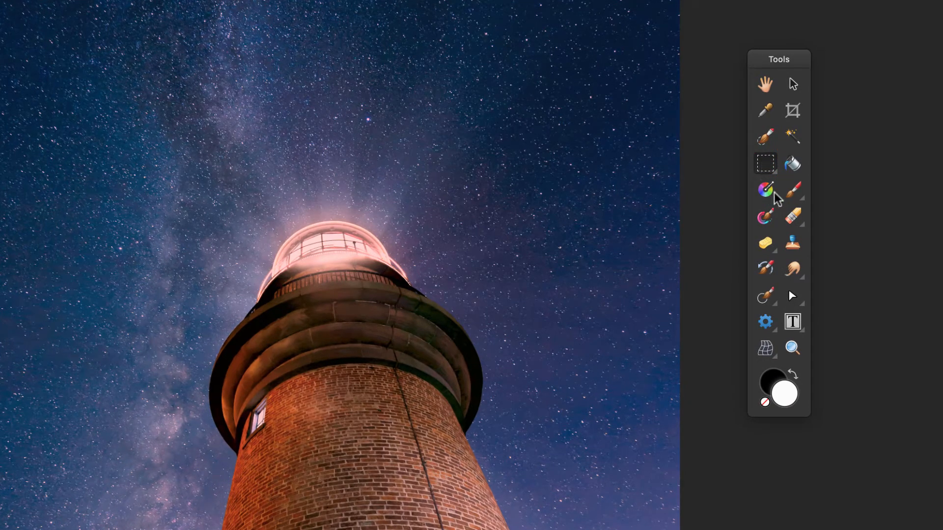
mouse_move(789, 189)
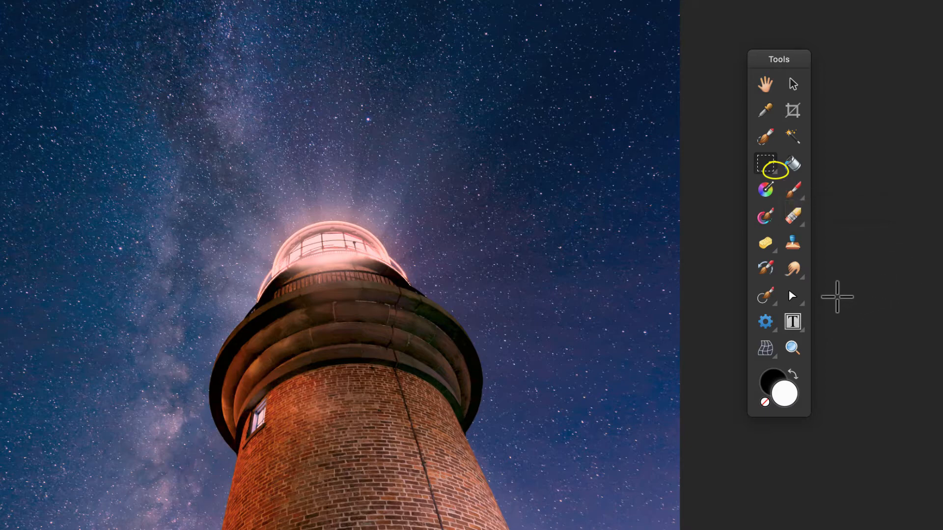
mouse_move(836, 187)
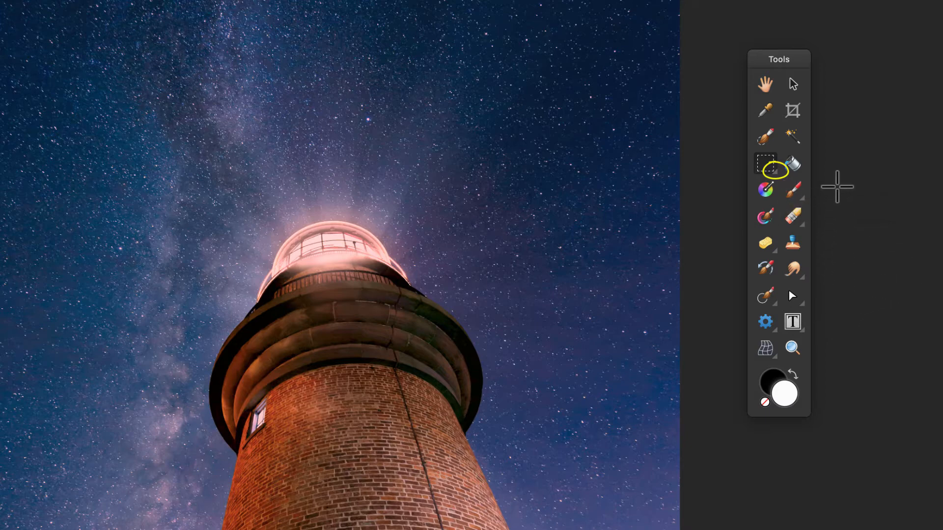
click(766, 162)
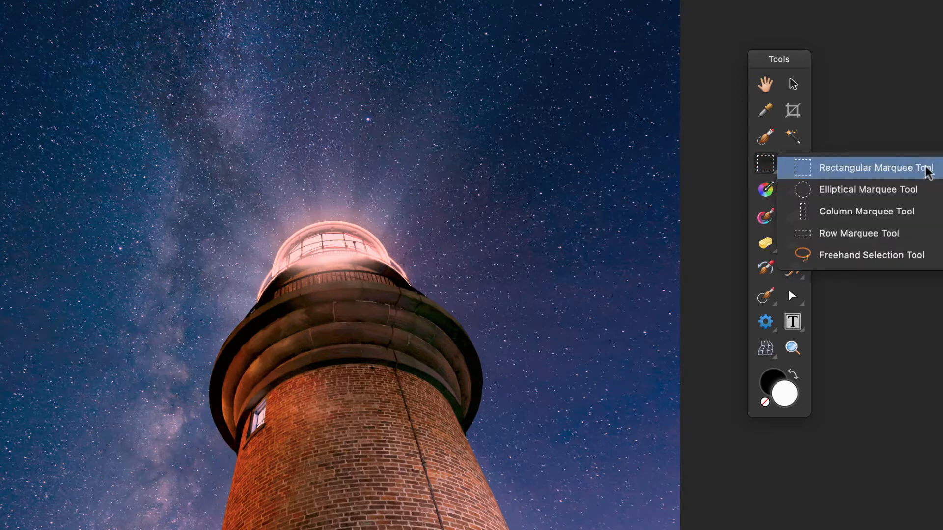
mouse_move(868, 189)
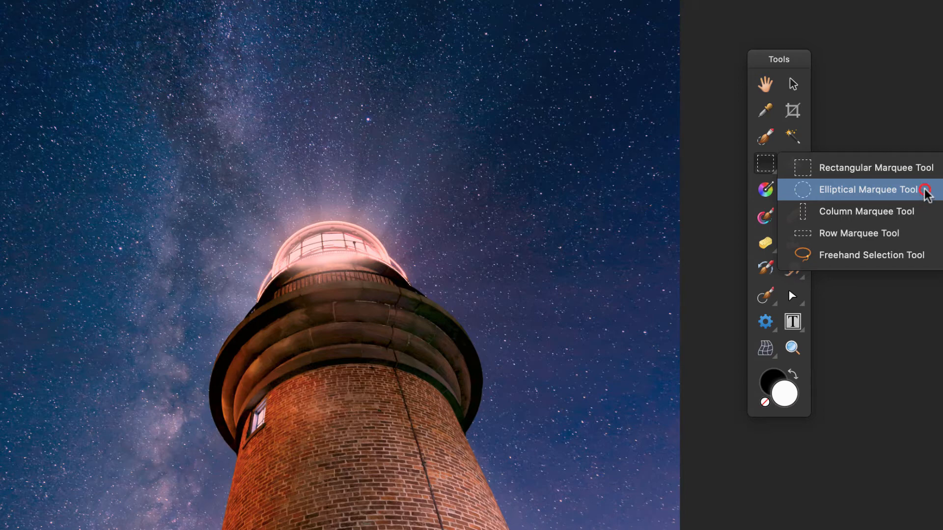
click(871, 190)
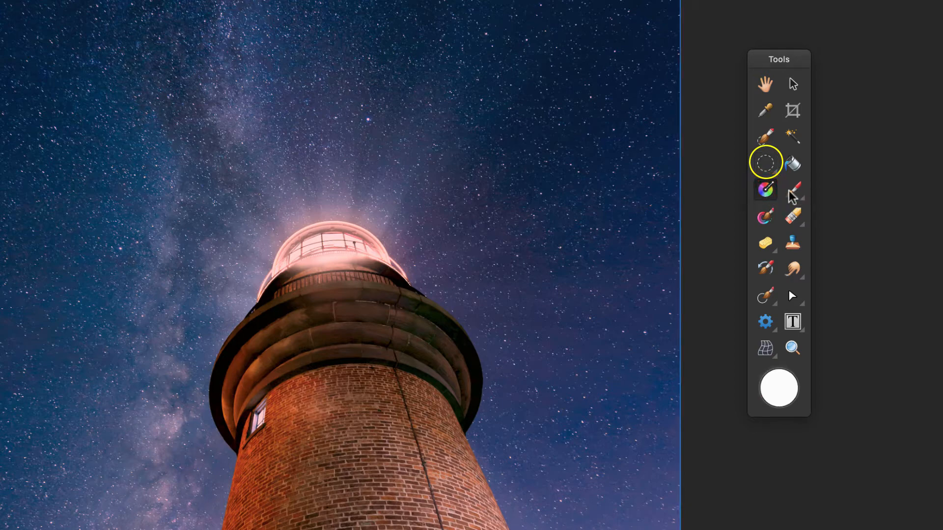
mouse_move(766, 217)
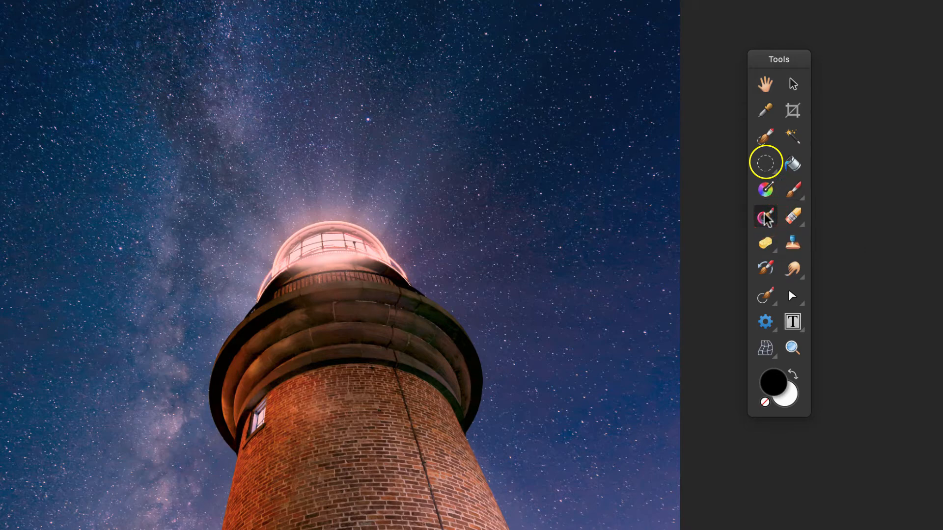
mouse_move(765, 194)
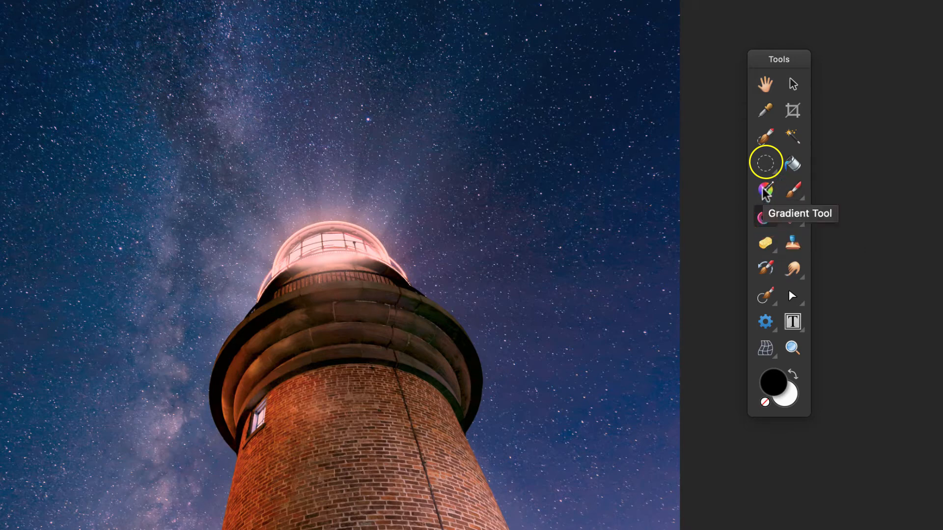
click(765, 190)
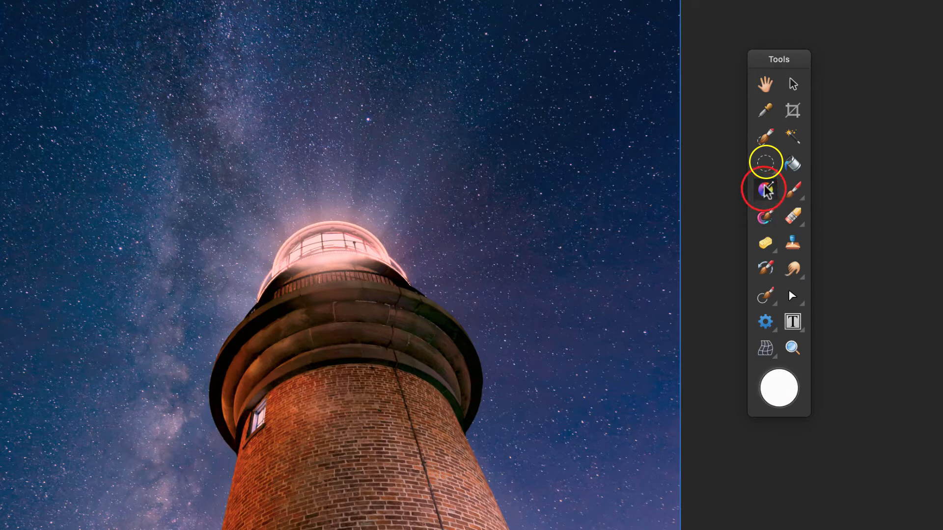
click(765, 189)
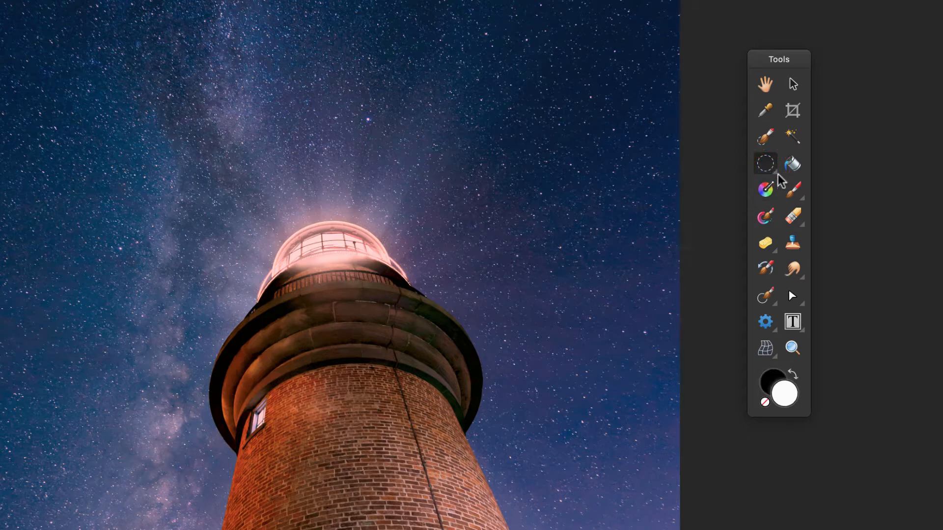
click(765, 163)
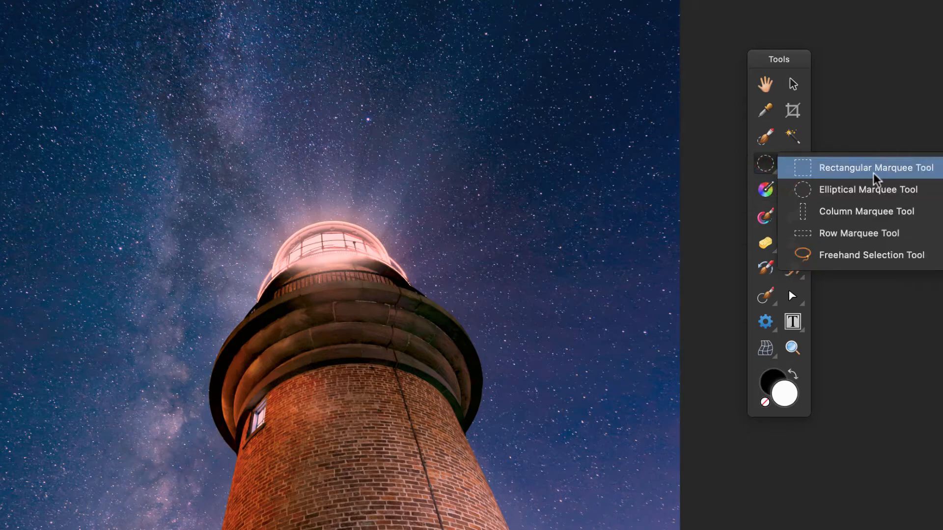
mouse_move(940, 169)
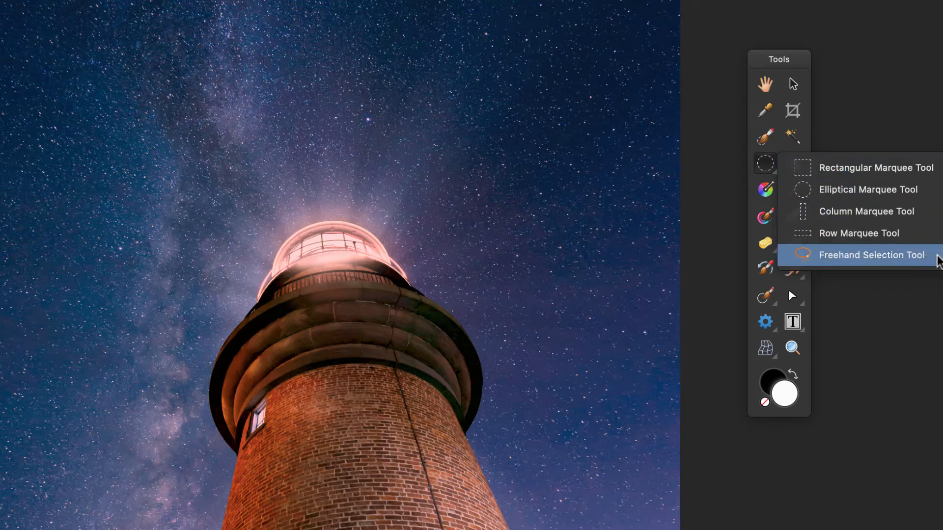
mouse_move(857, 173)
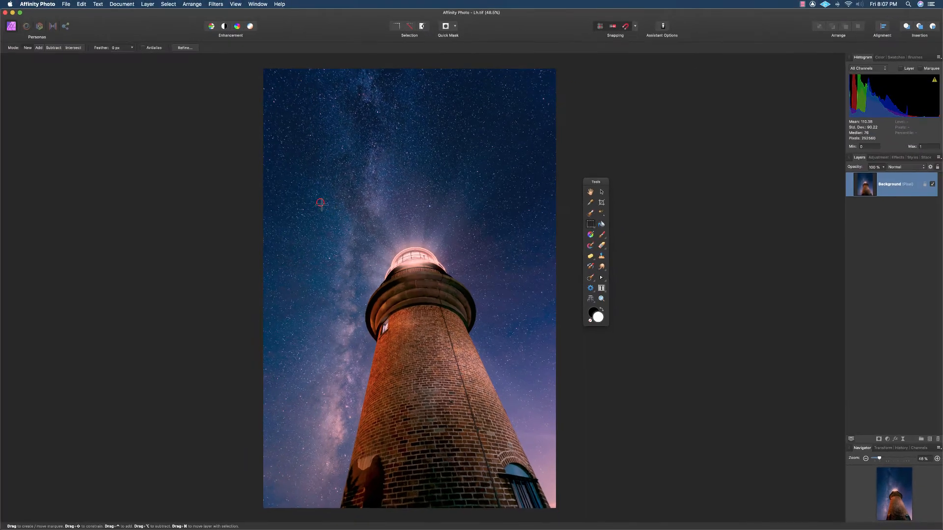
drag(320, 203, 519, 445)
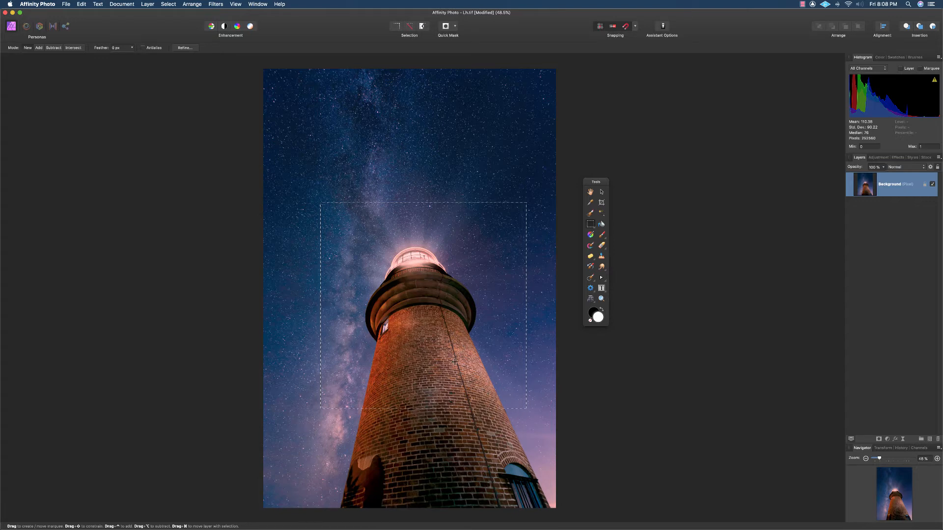
mouse_move(474, 352)
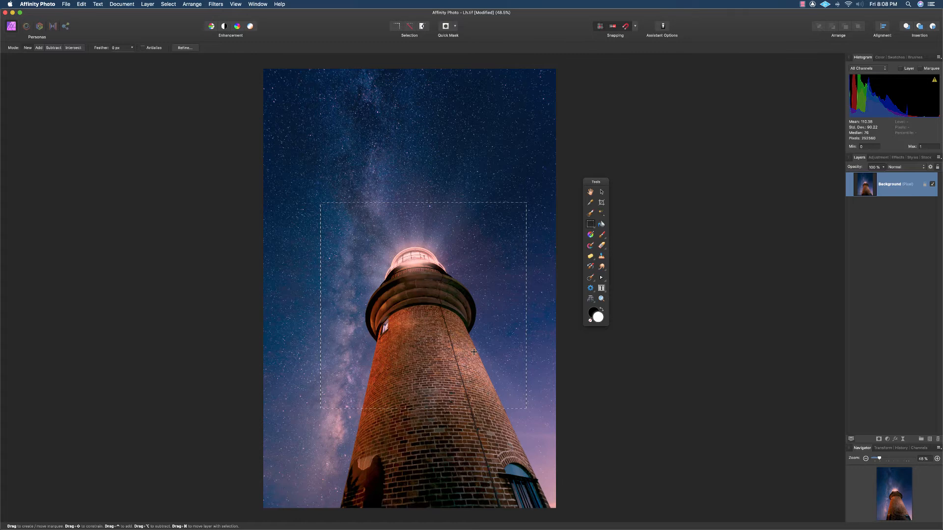
mouse_move(445, 384)
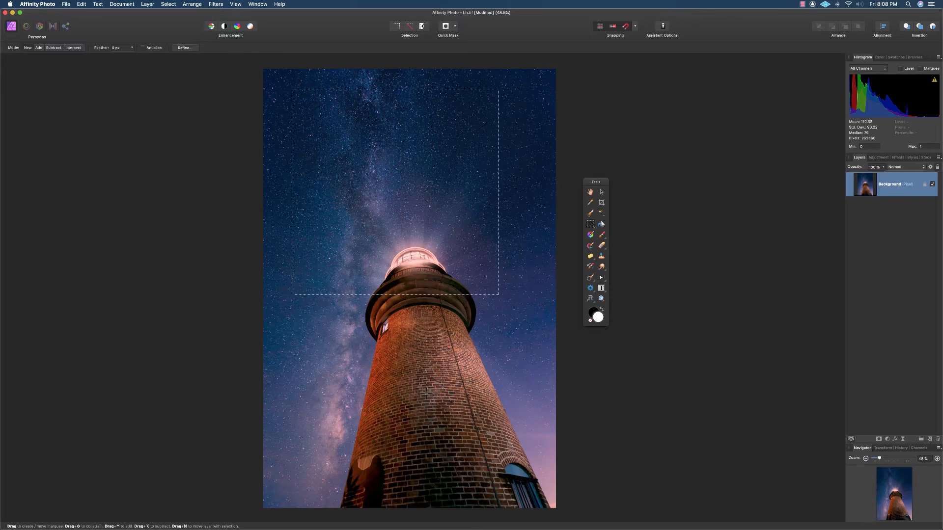
drag(395, 193, 409, 385)
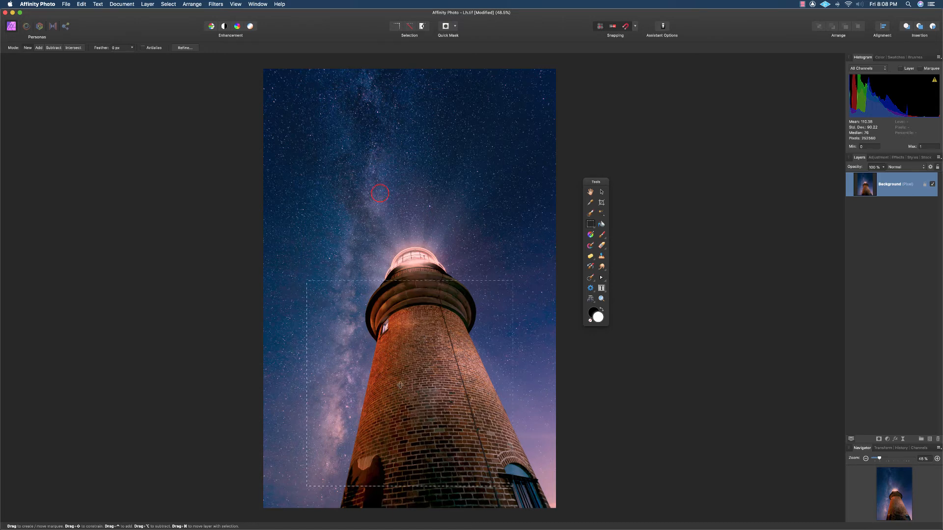
drag(400, 385, 404, 317)
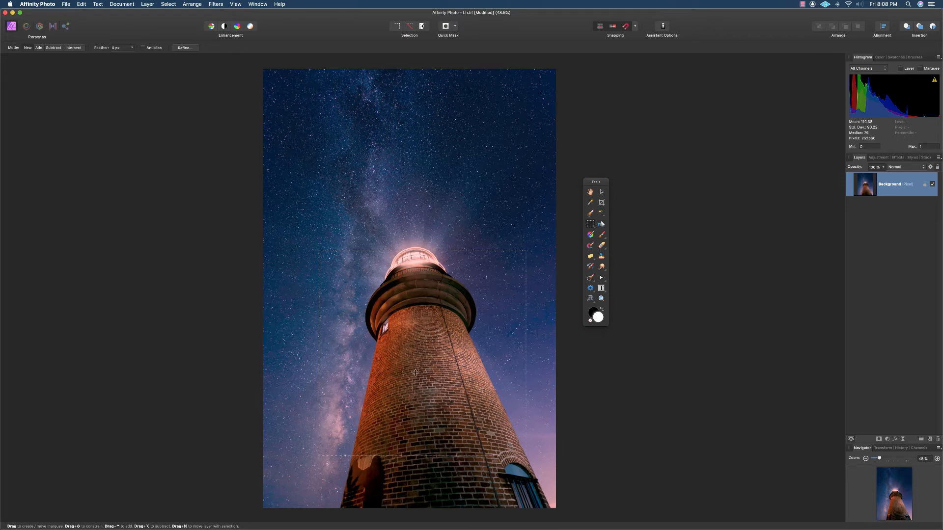
mouse_move(182, 110)
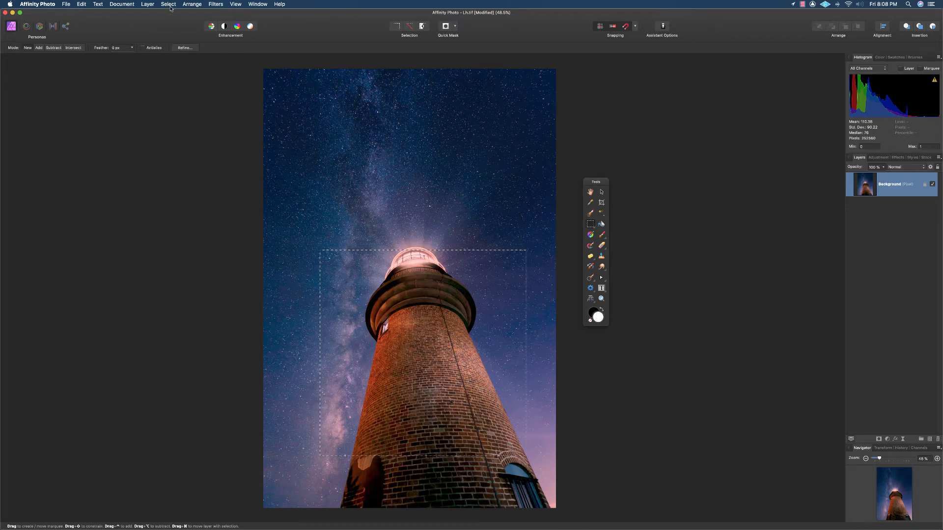
click(168, 4)
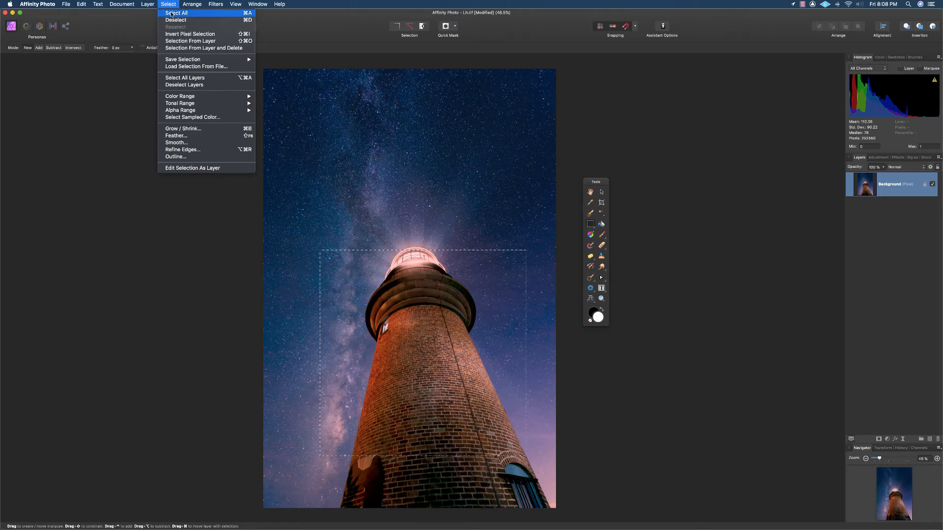
mouse_move(181, 20)
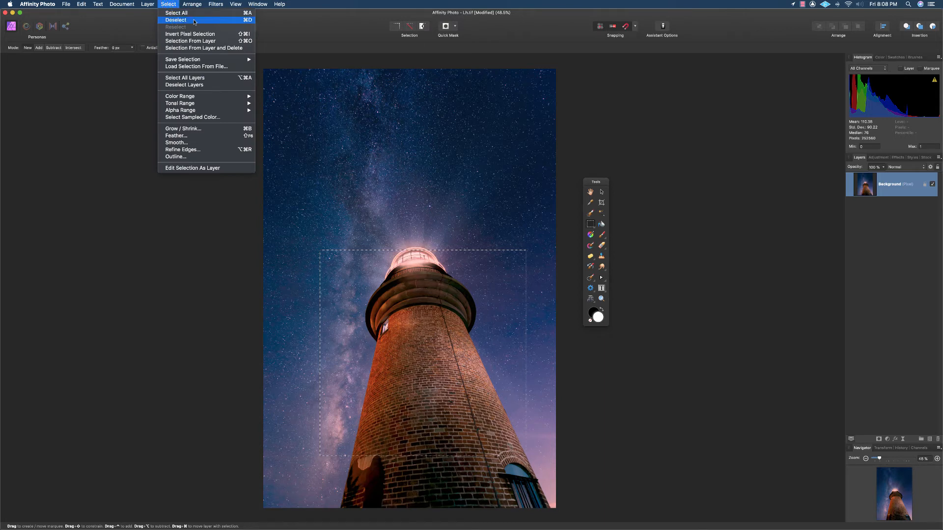
click(175, 20)
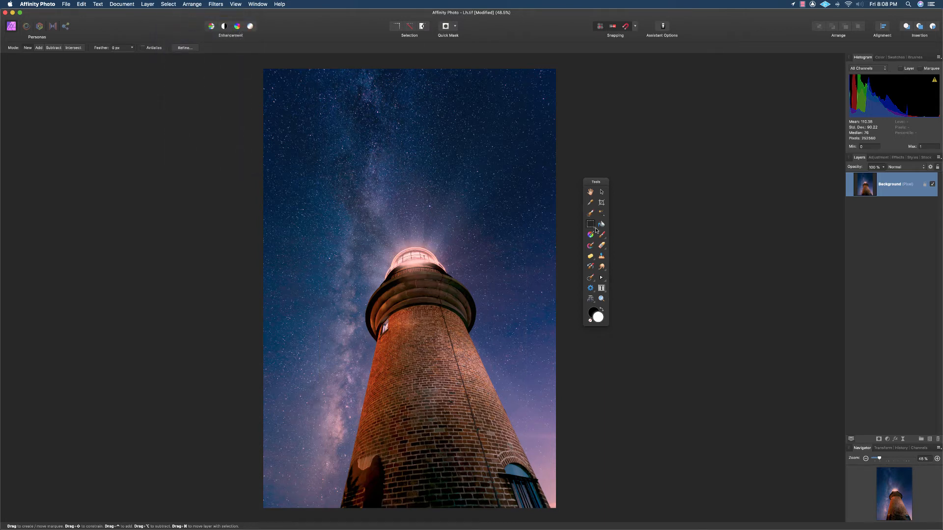
- Drag an elliptical marquee with 225-pixel feather, then reopen the marquee tool flyout
click(590, 224)
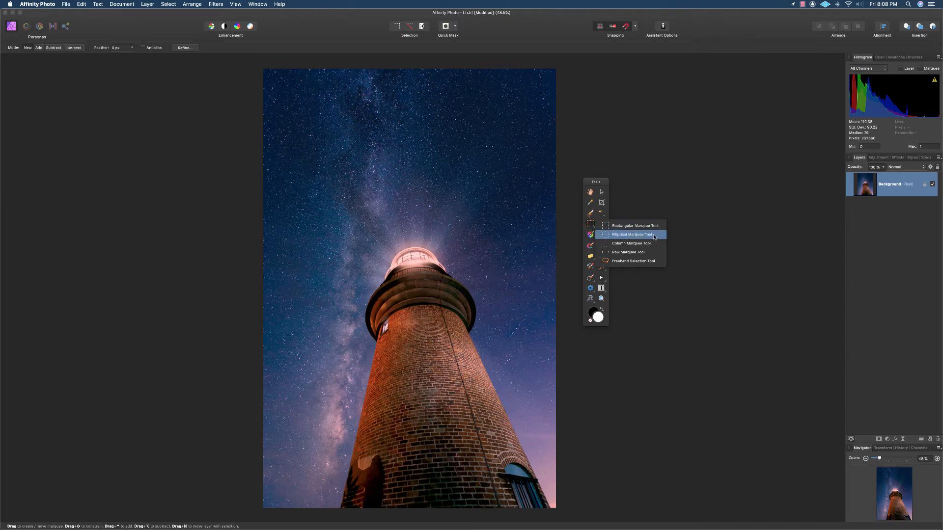
click(631, 235)
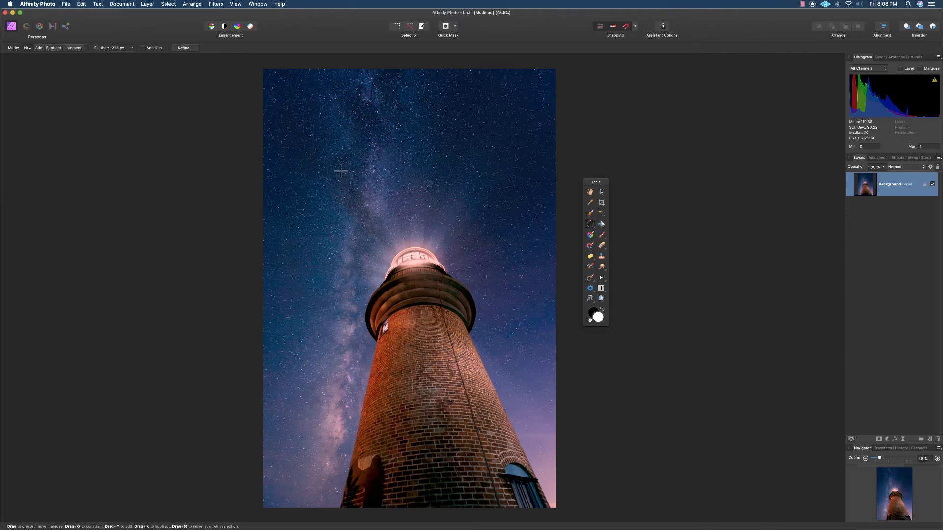
drag(340, 171, 505, 409)
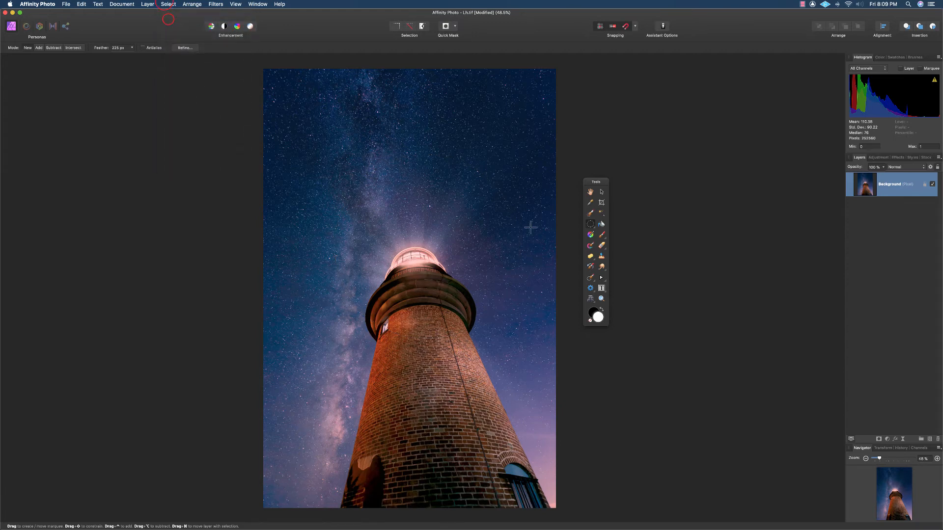
click(590, 223)
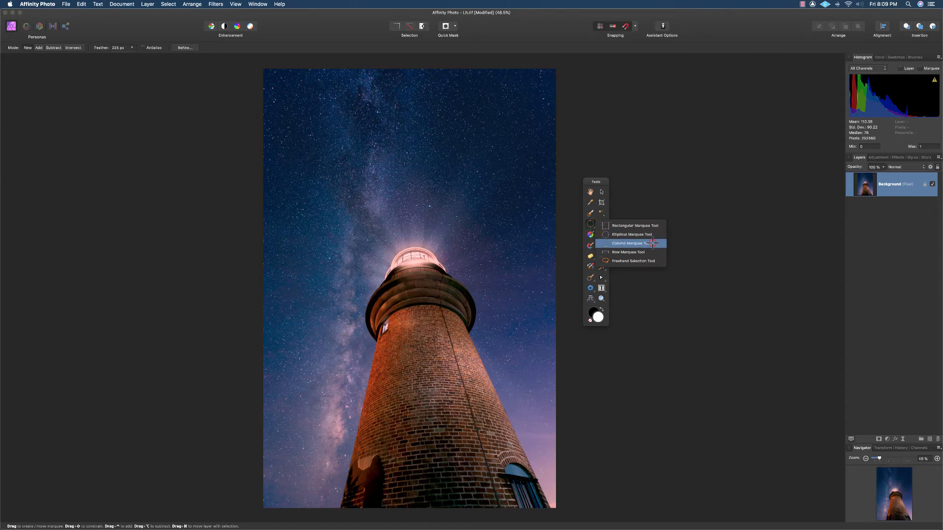
- Place a 380-pixel-wide column selection in the left sky and reopen the marquee flyout
click(630, 243)
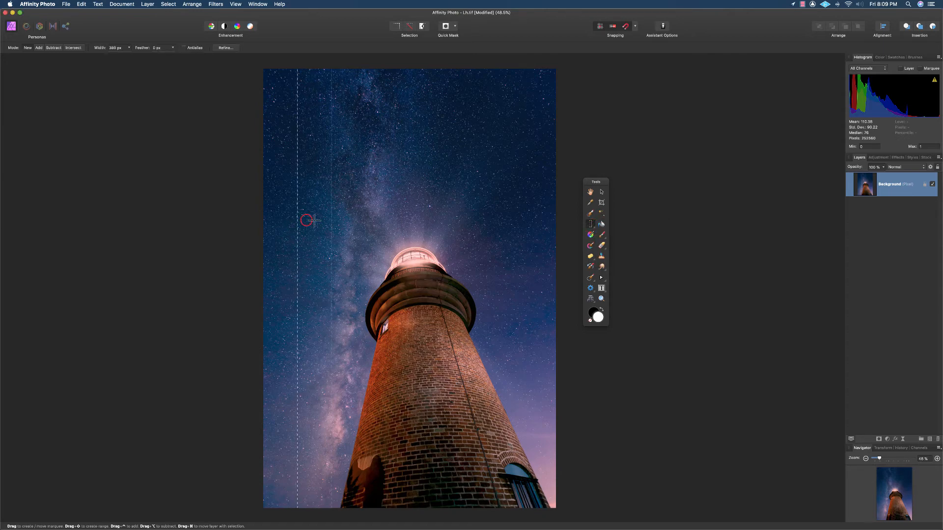
drag(300, 219, 391, 228)
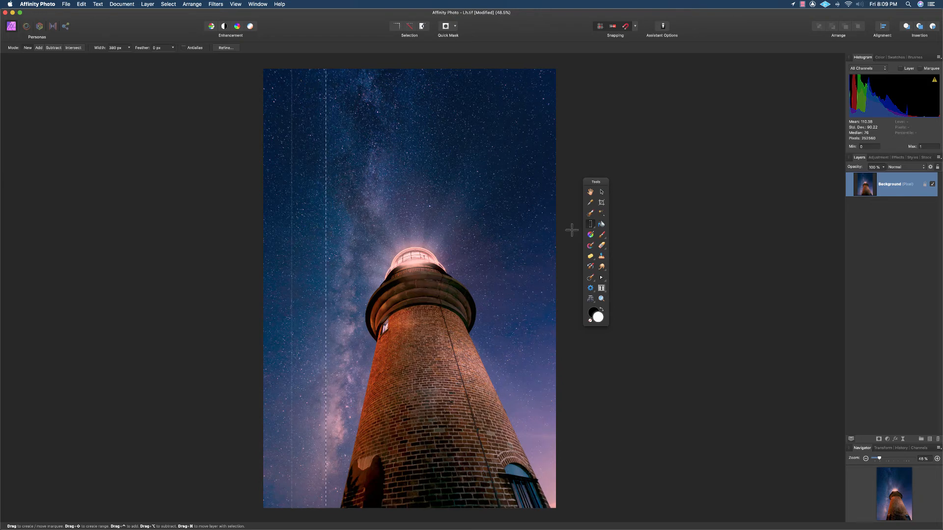
click(590, 224)
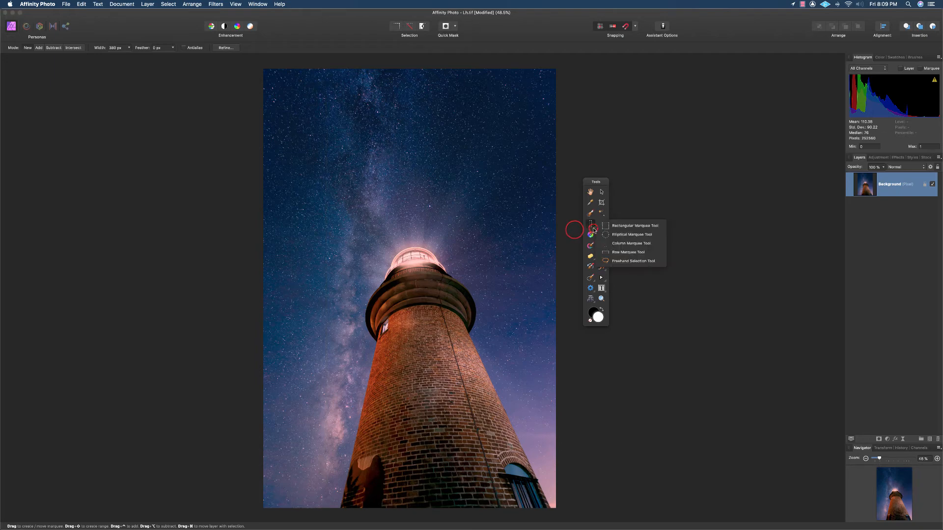
- Drag a full-width row selection into the sky and raise its height from 40 to 200 pixels
click(627, 252)
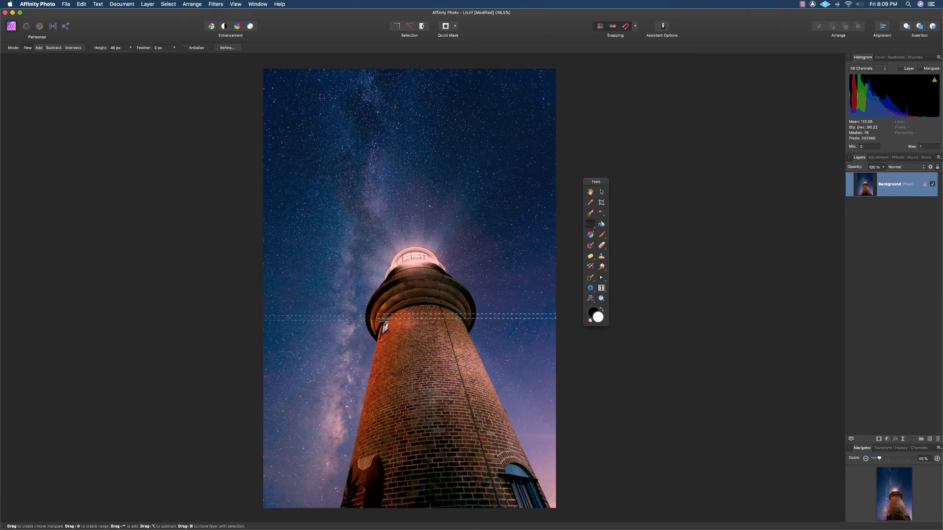
drag(385, 318, 385, 158)
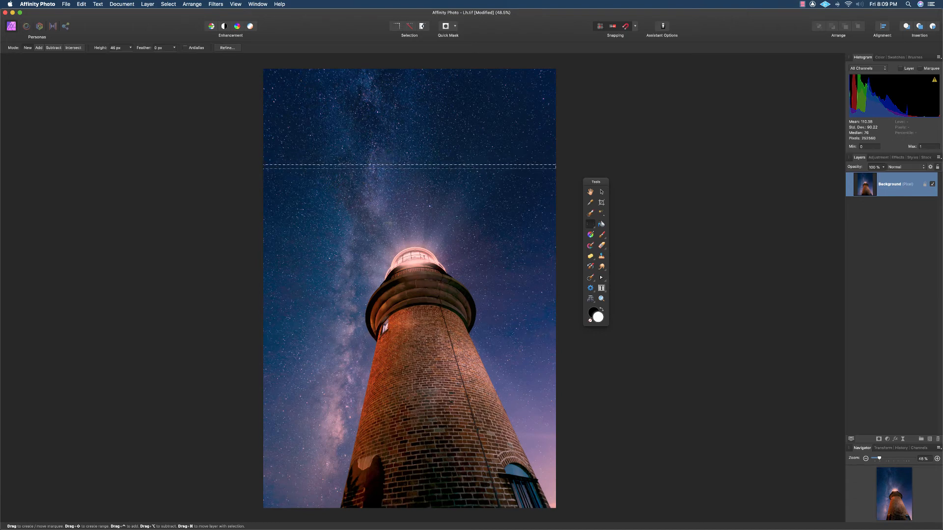
mouse_move(133, 74)
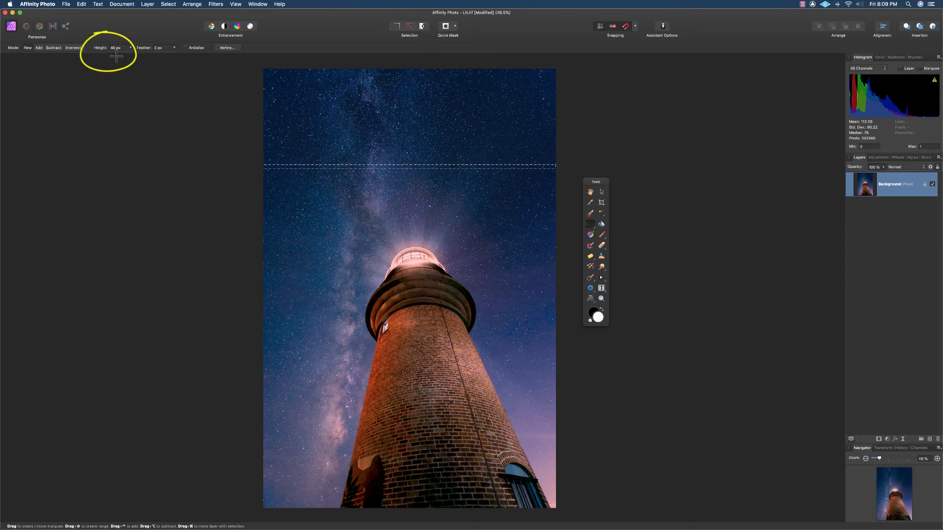
mouse_move(213, 153)
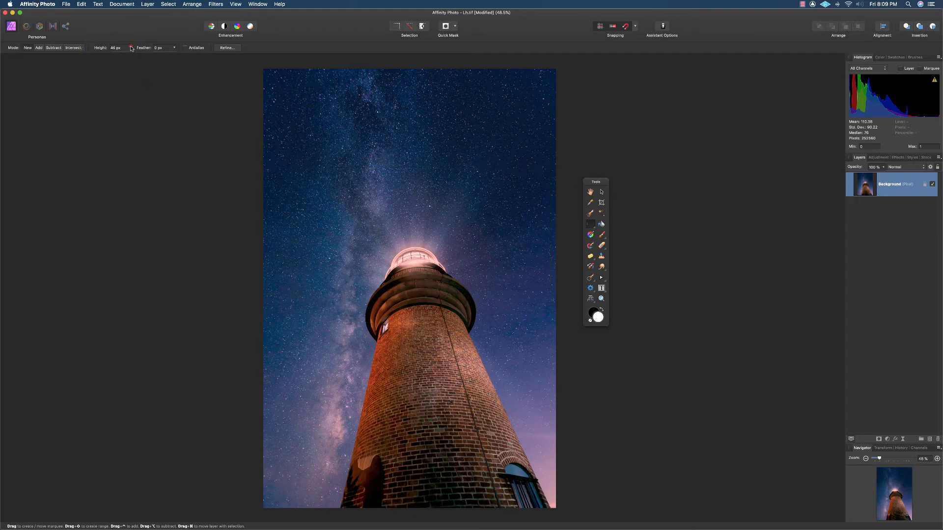
drag(112, 54, 128, 55)
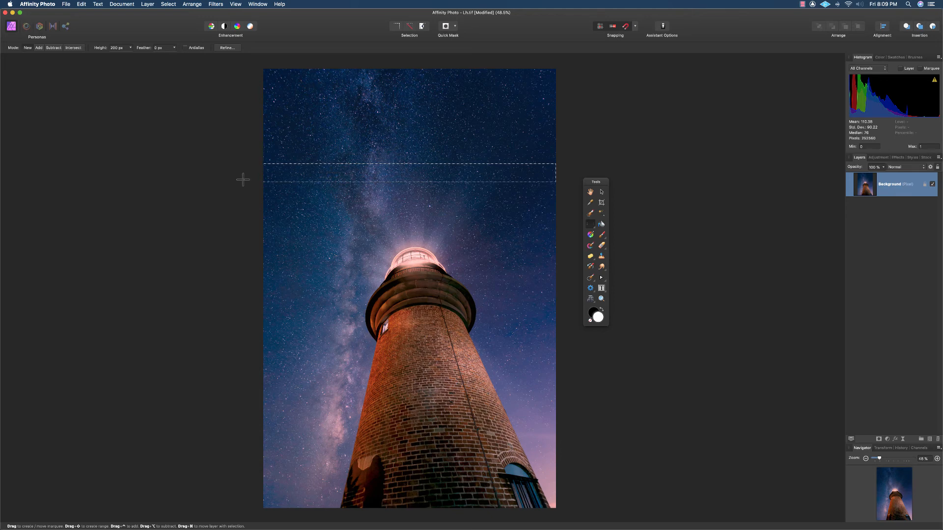
click(590, 225)
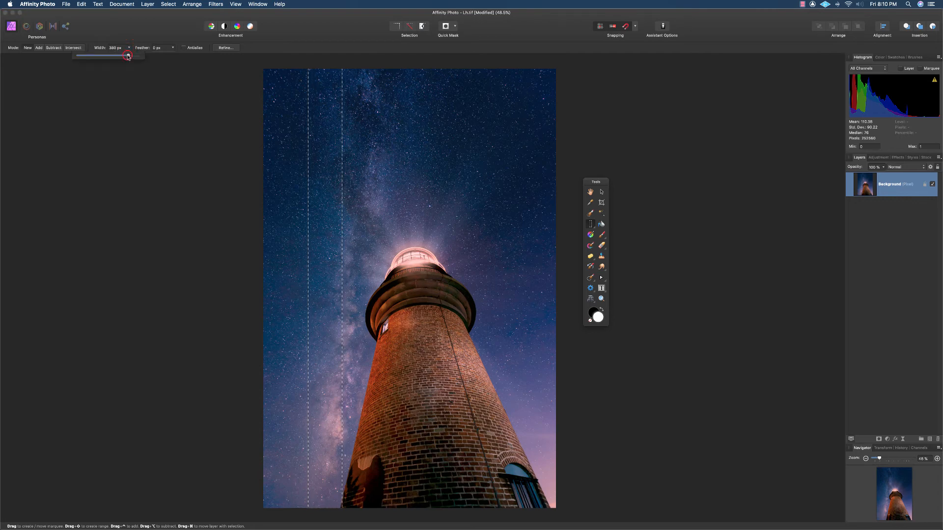
- Resize the column selection's width with the slider, then clear the selection
drag(127, 54, 107, 54)
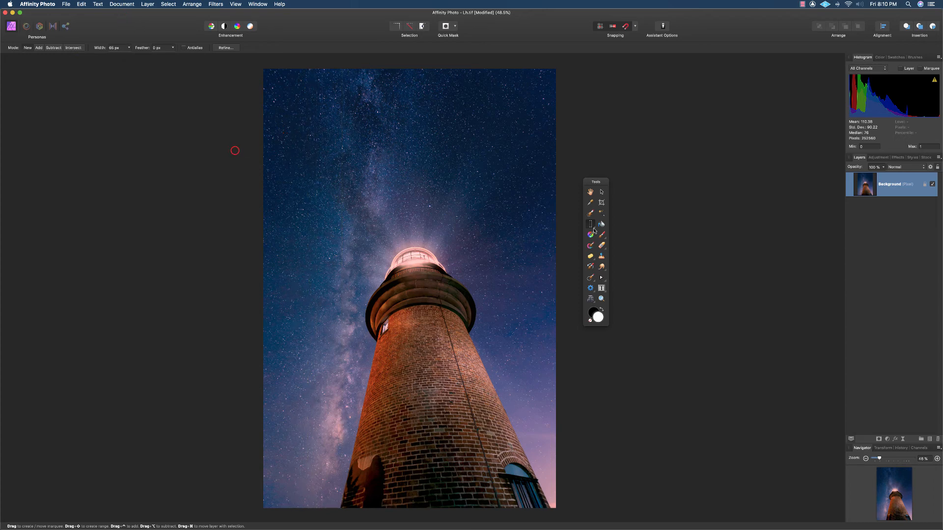
click(590, 223)
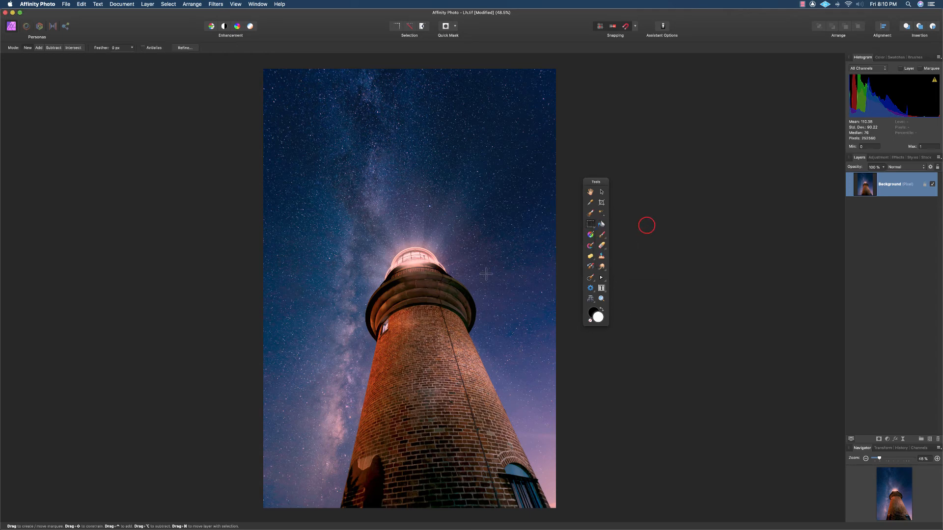
- Select a rectangle over the lighthouse top, then add an overlapping rectangle above it
drag(350, 177, 516, 390)
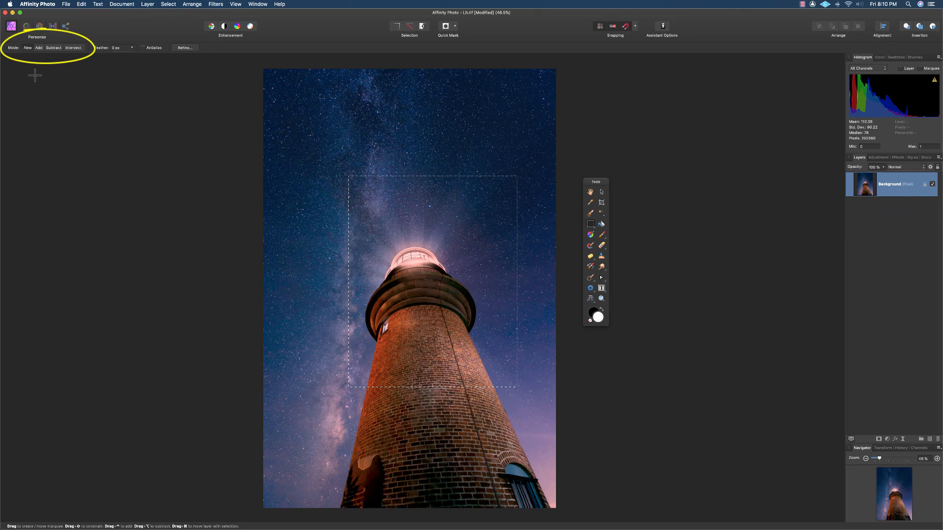
mouse_move(30, 56)
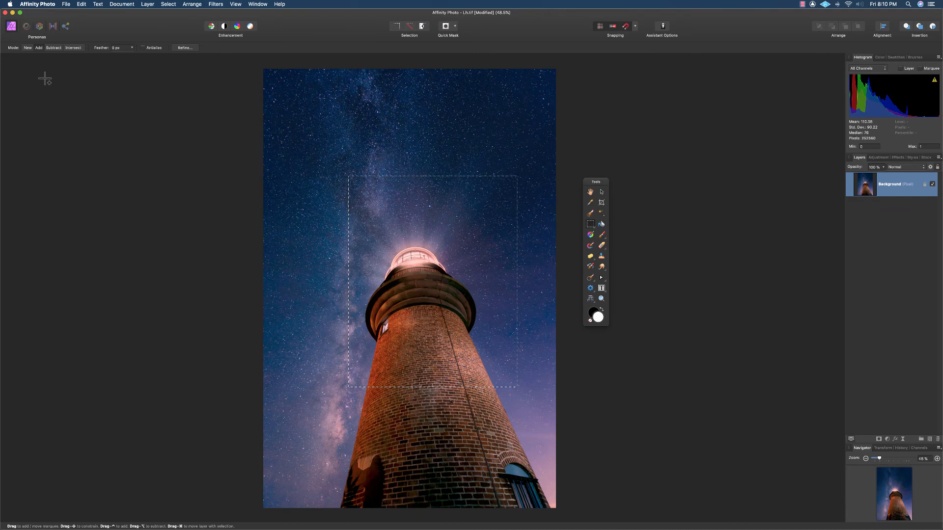
mouse_move(57, 104)
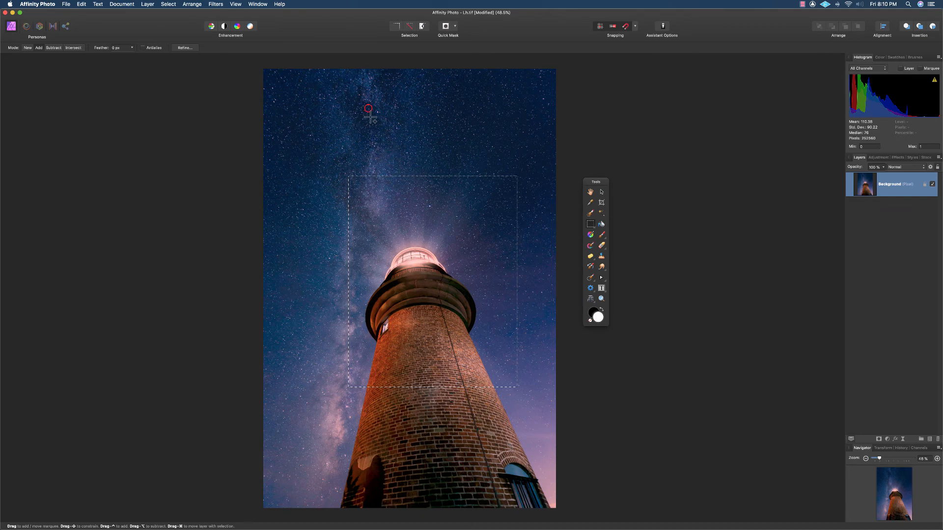
drag(368, 115, 502, 202)
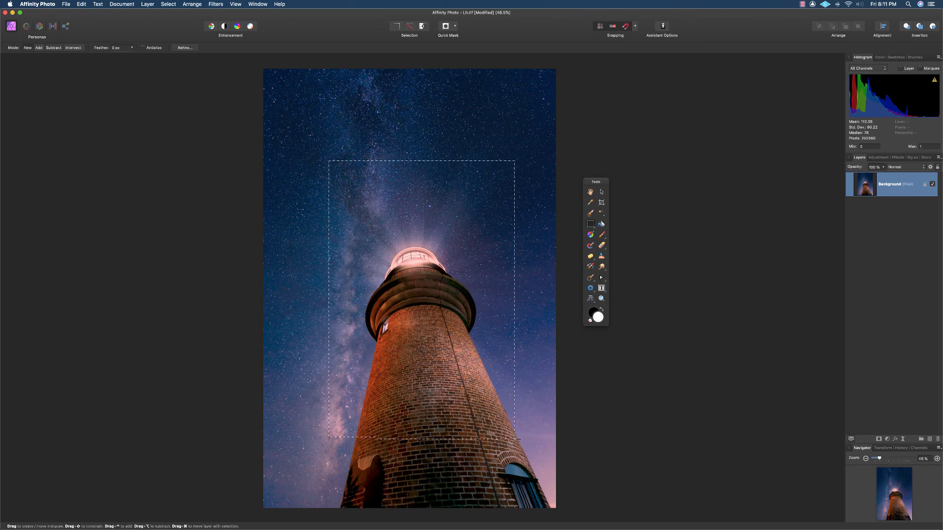
mouse_move(112, 78)
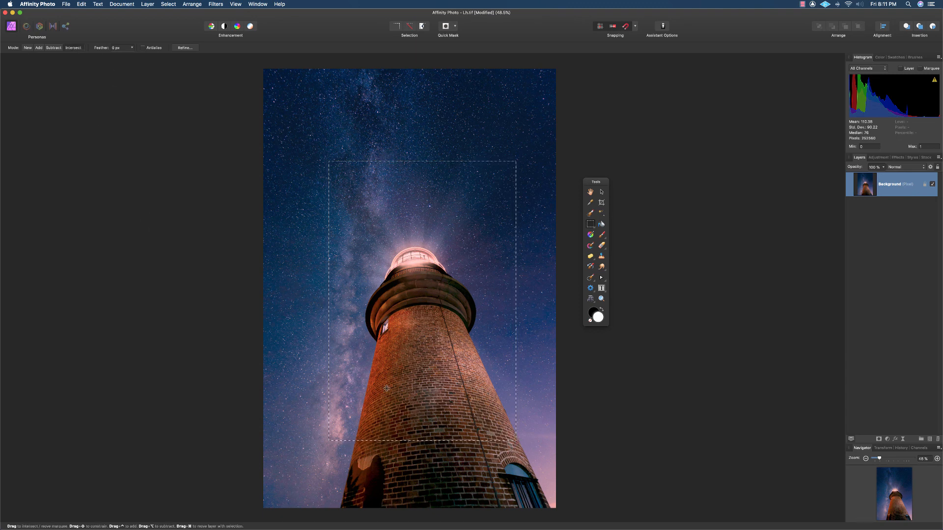
mouse_move(447, 350)
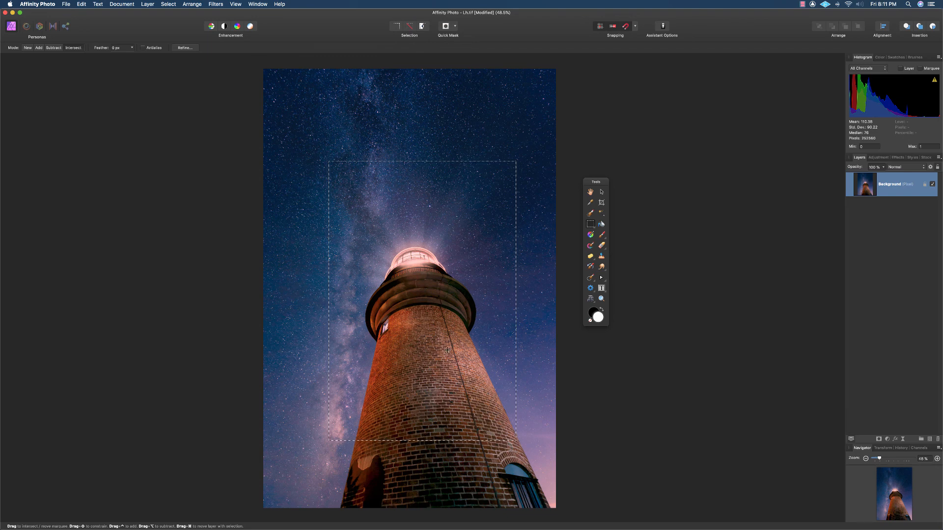
mouse_move(306, 255)
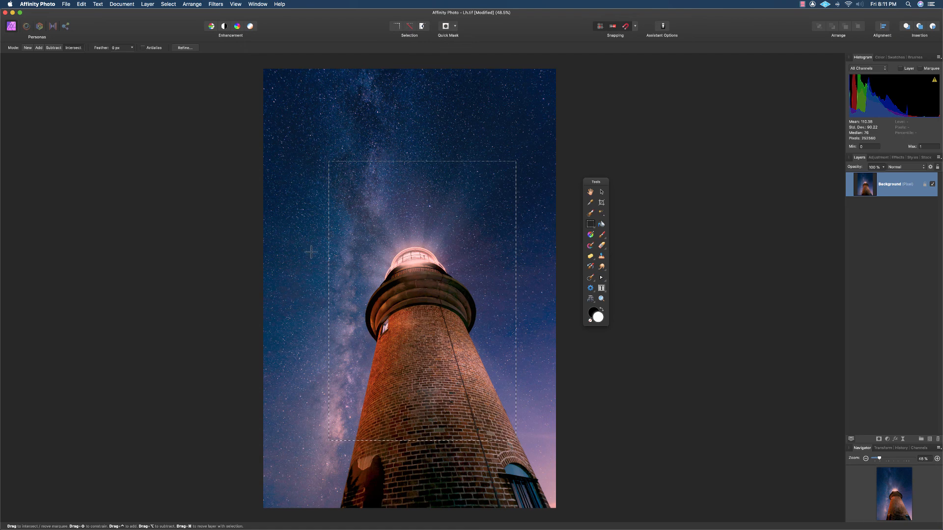
- Drag a small rectangle across the lighthouse selection to intersect with it
drag(329, 242, 361, 293)
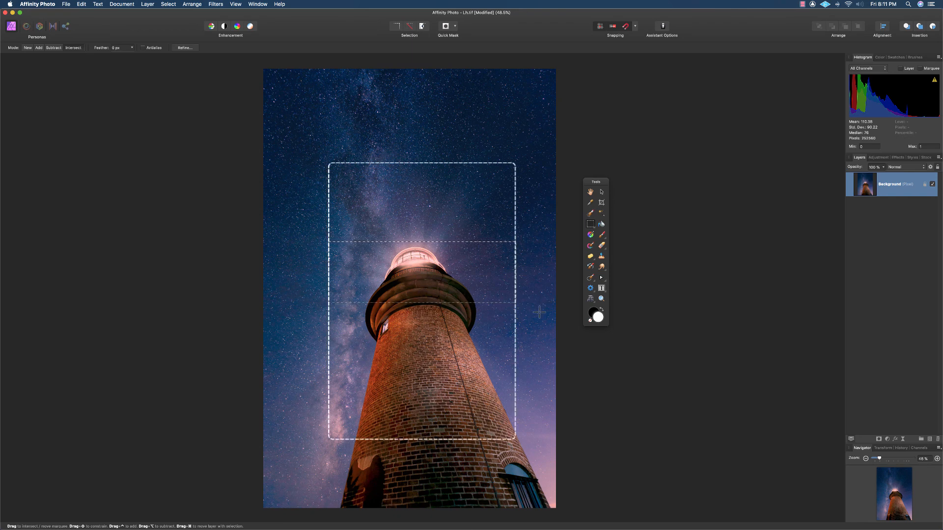
mouse_move(538, 318)
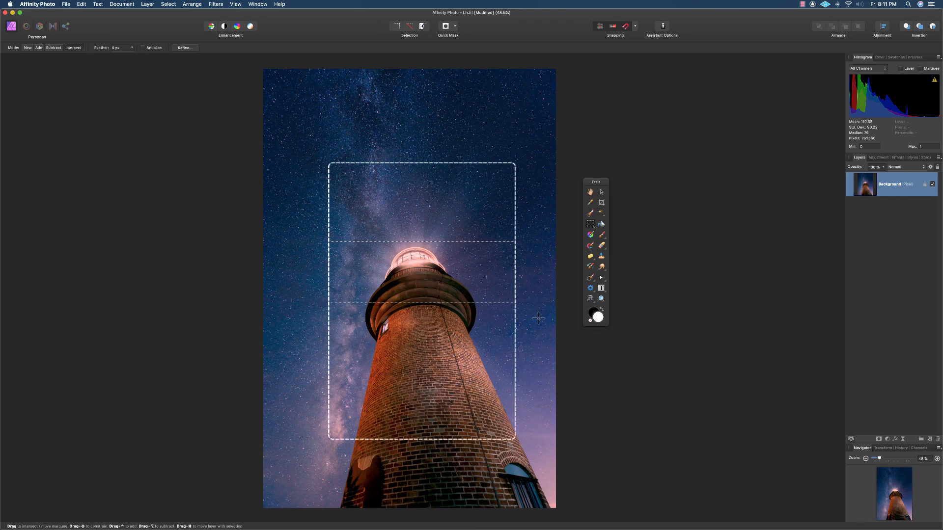